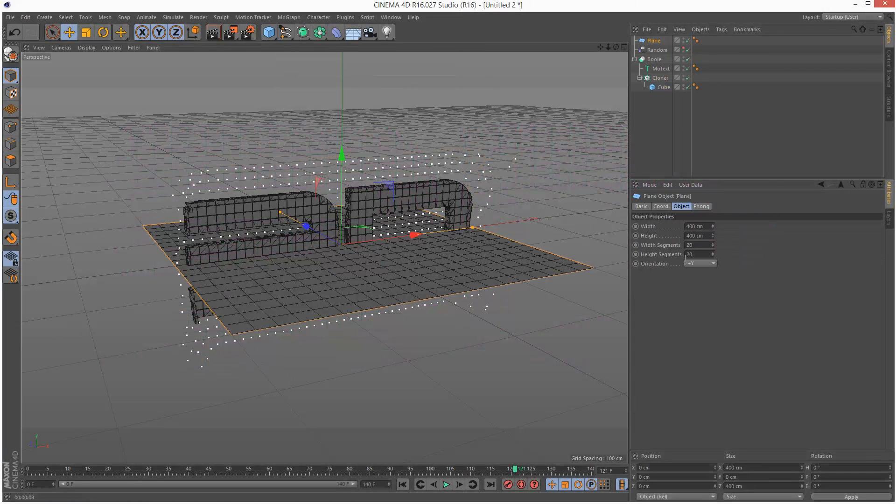
Step: Add a Camera object to the scene, angled toward the 3D text
click(700, 264)
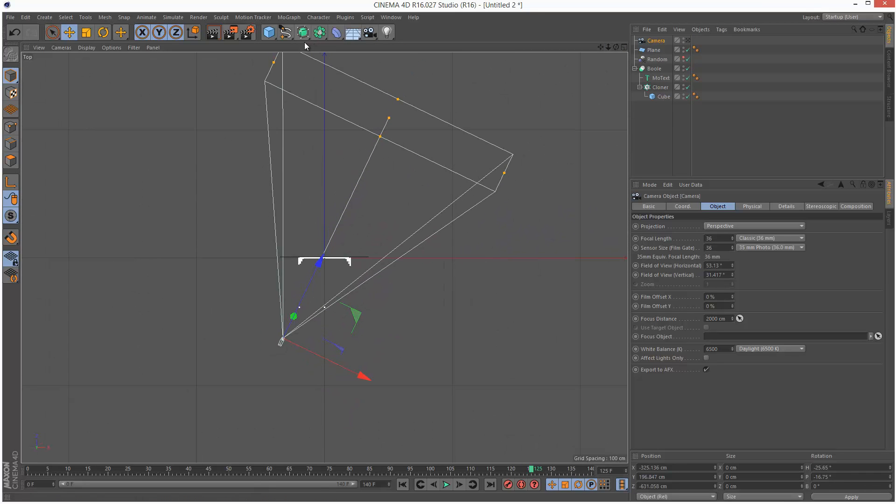
Step: Add a Circle spline and give the Camera an Align to Spline tag
click(285, 33)
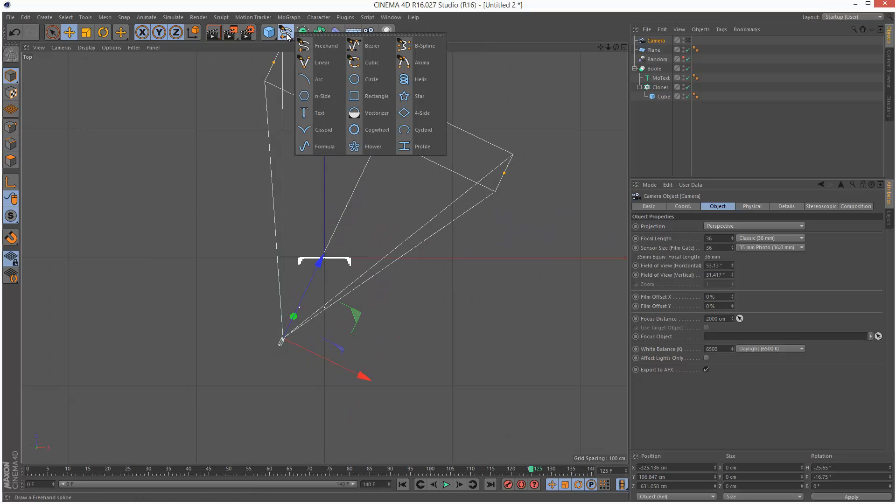
click(370, 79)
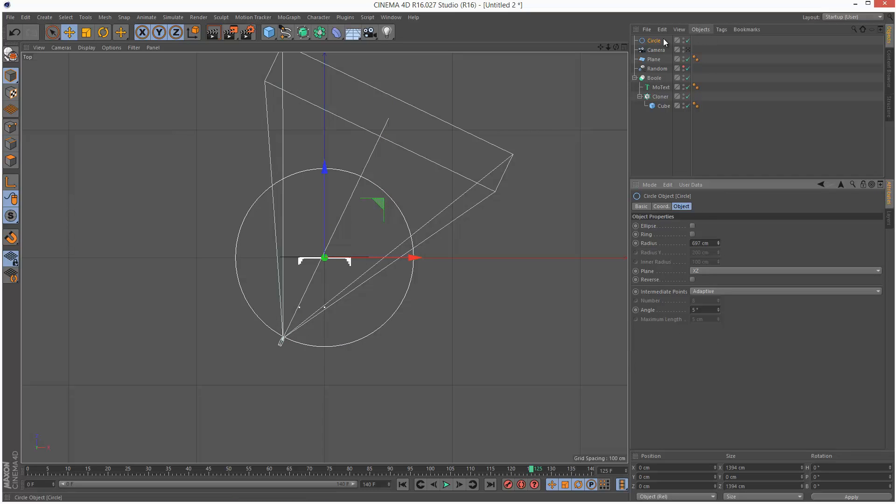
click(657, 50)
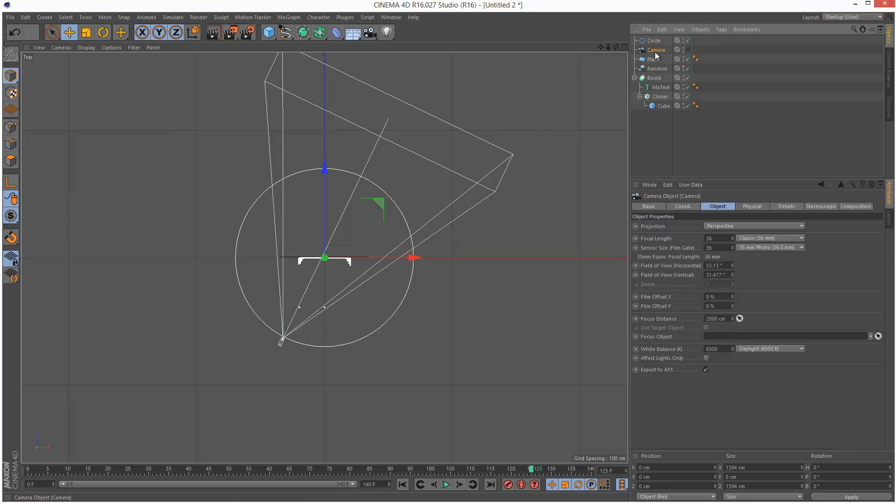
click(721, 29)
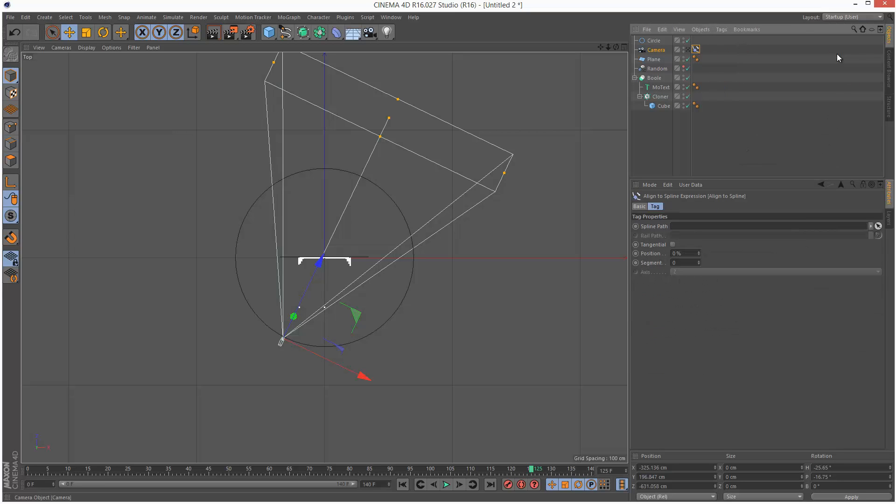
Step: Rename the circle to camCircle and set it as the tag's Spline Path at 75% position
click(656, 40)
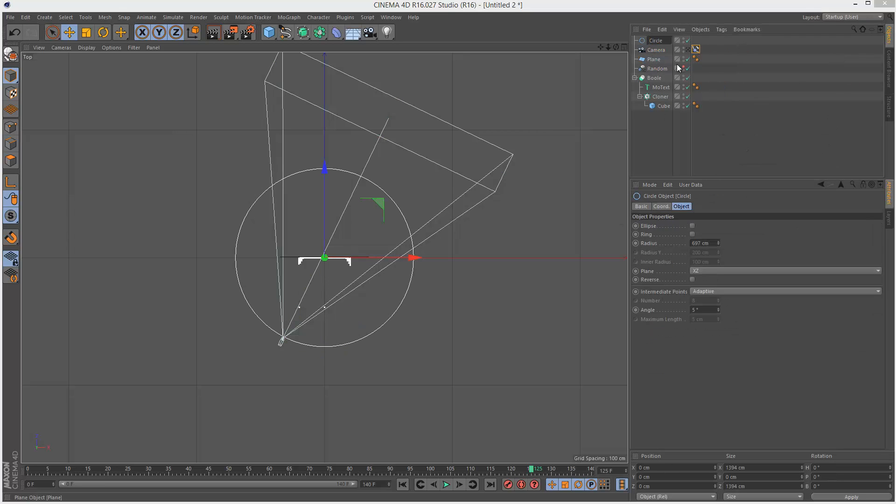
double_click(656, 41)
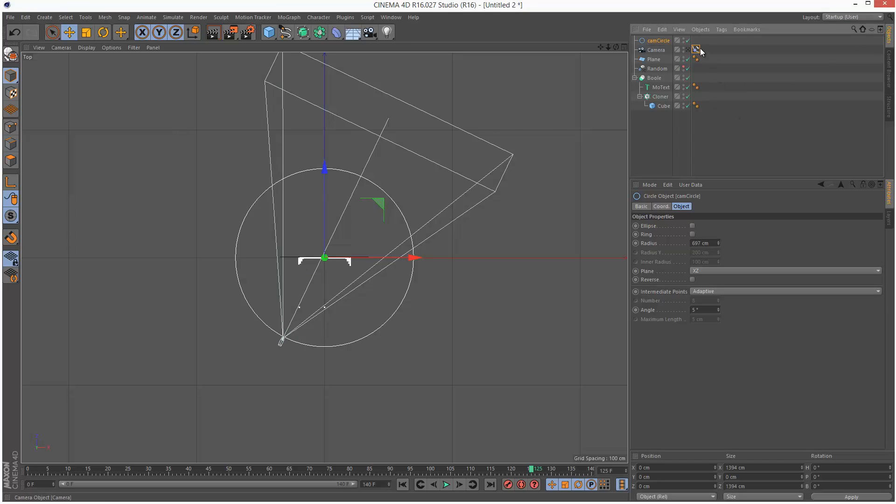
click(695, 48)
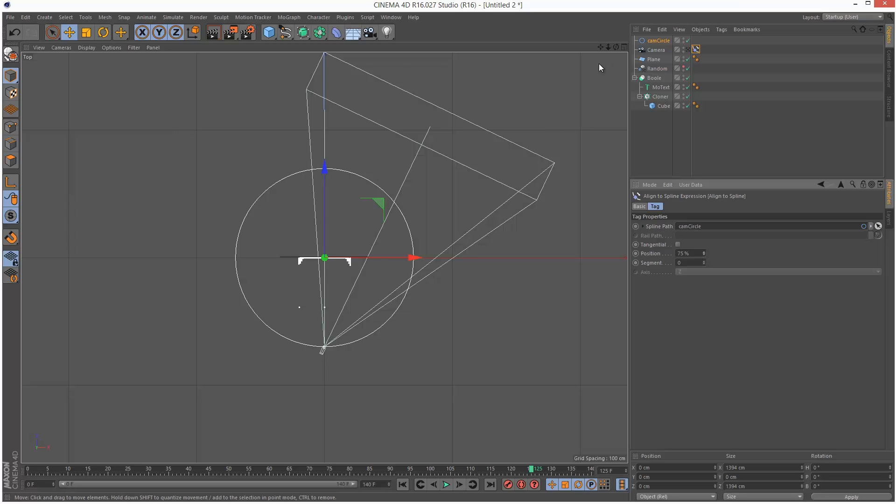
mouse_move(688, 68)
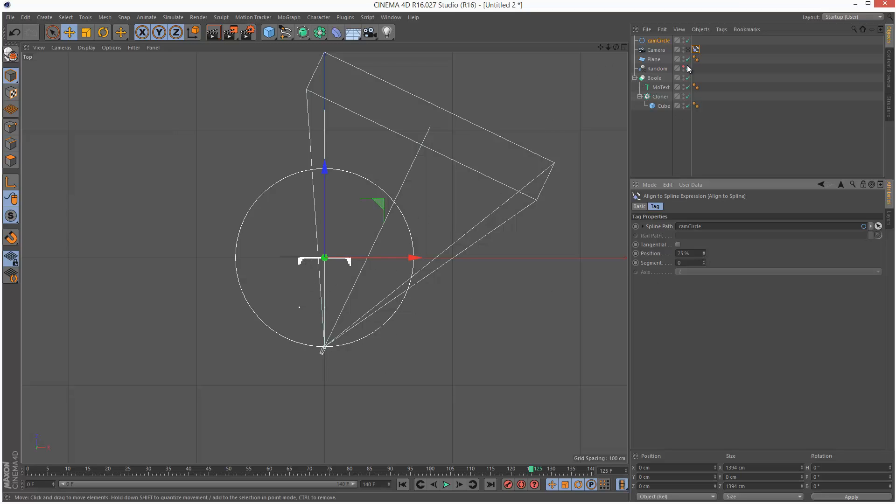
Step: Give the Camera a Target tag aimed at a new null named targNull
click(656, 50)
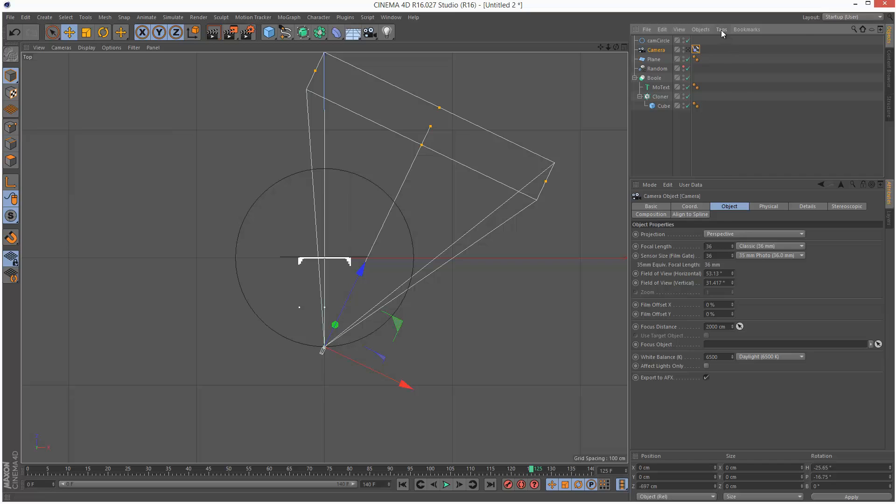
click(721, 28)
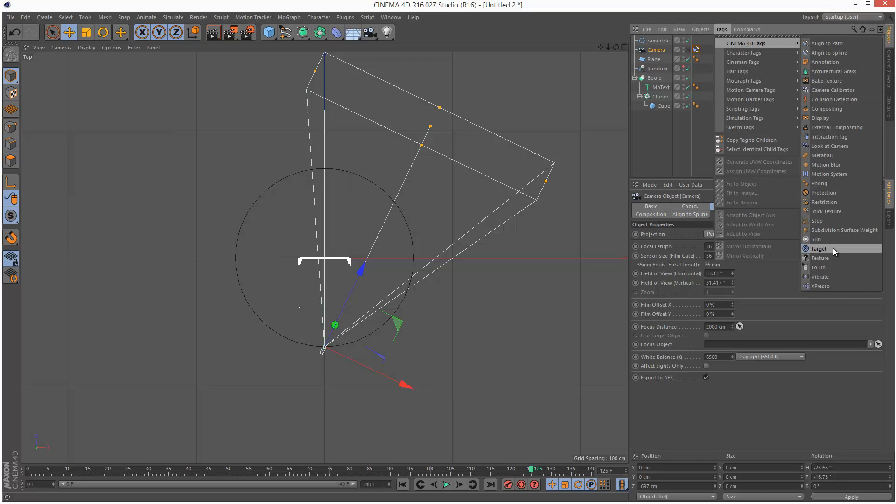
click(819, 249)
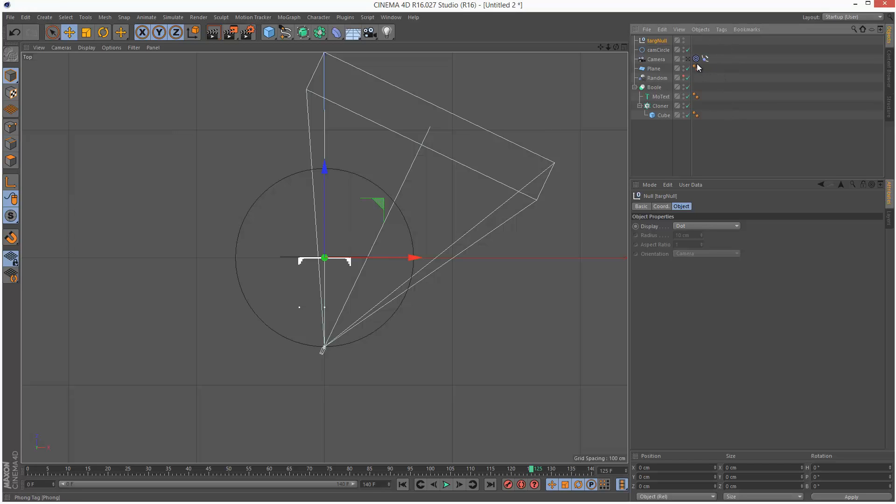
click(696, 58)
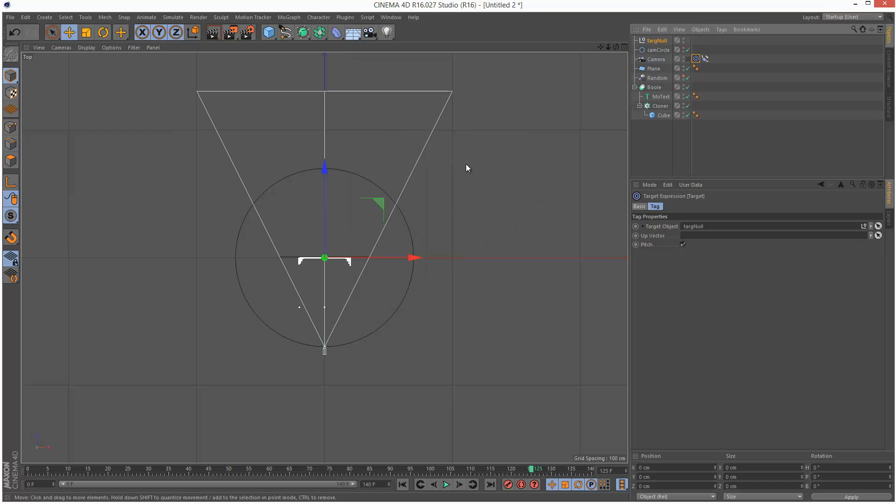
mouse_move(610, 52)
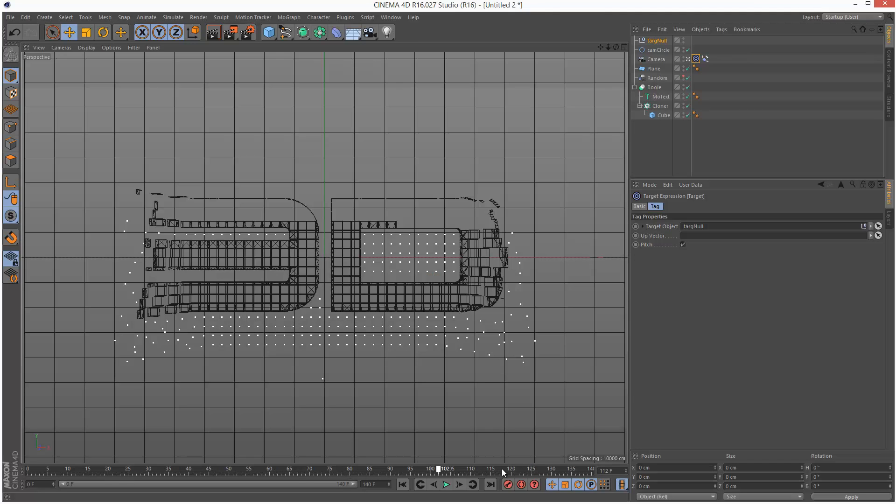
Step: Shrink the camCircle radius to about 451 cm and record keyframes at frames 0 and 140
click(30, 469)
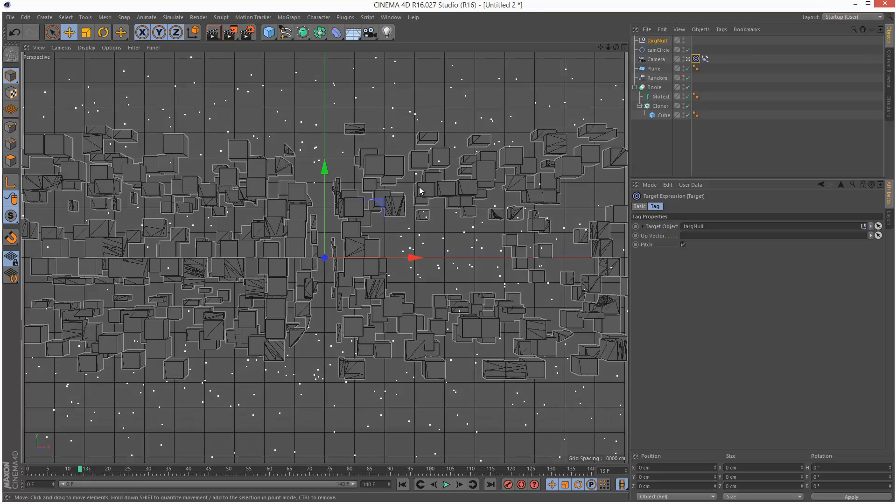
mouse_move(243, 242)
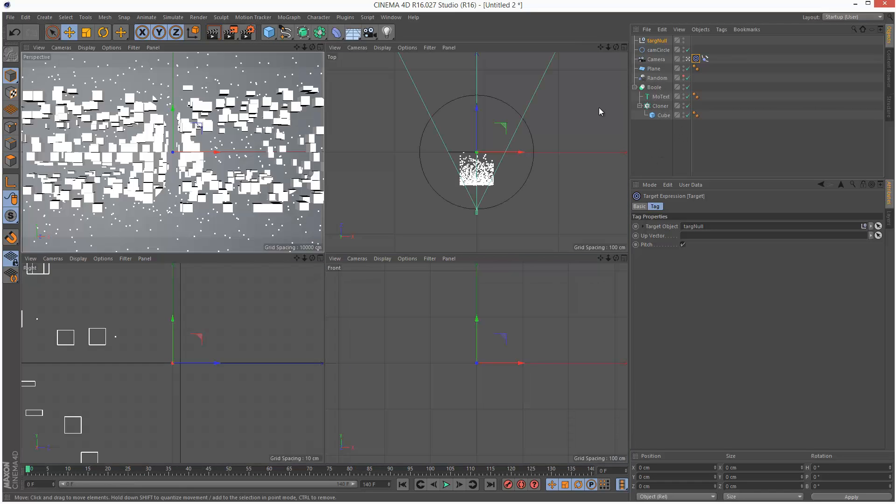
click(659, 50)
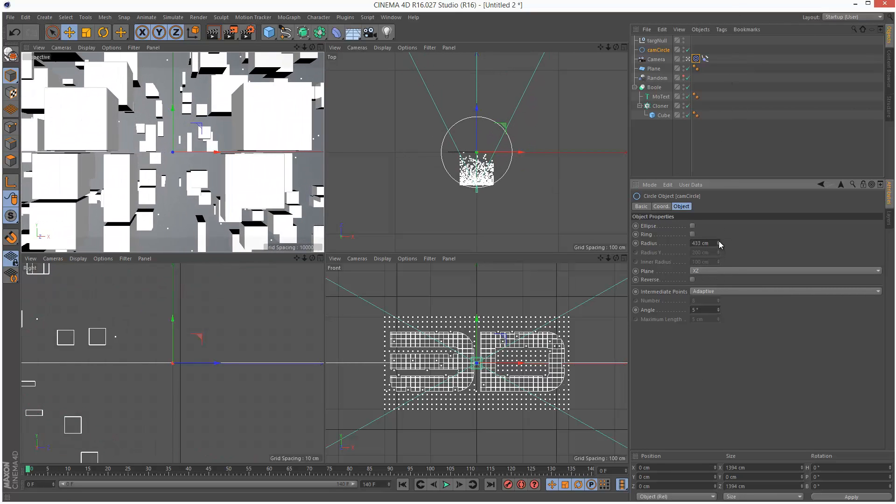
click(656, 59)
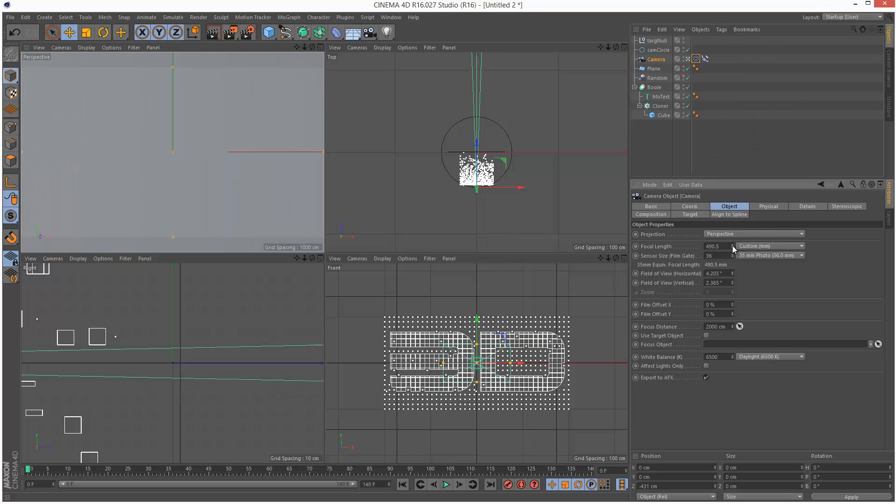
mouse_move(638, 253)
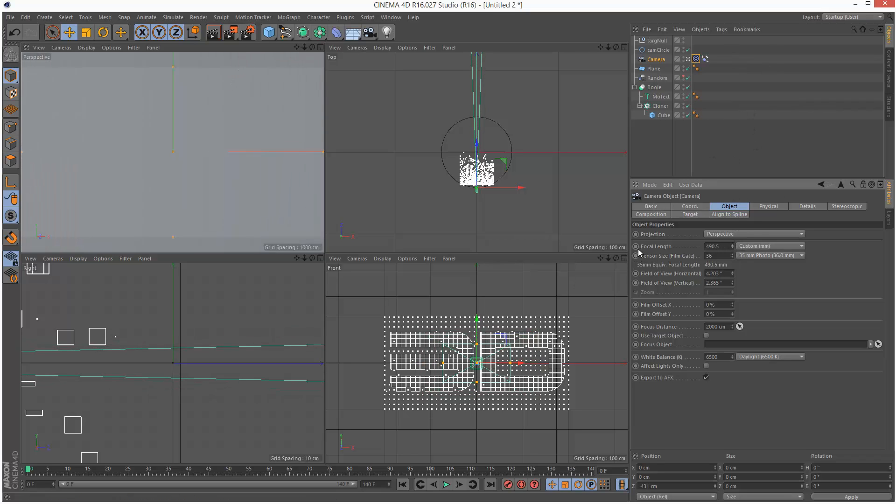
click(658, 49)
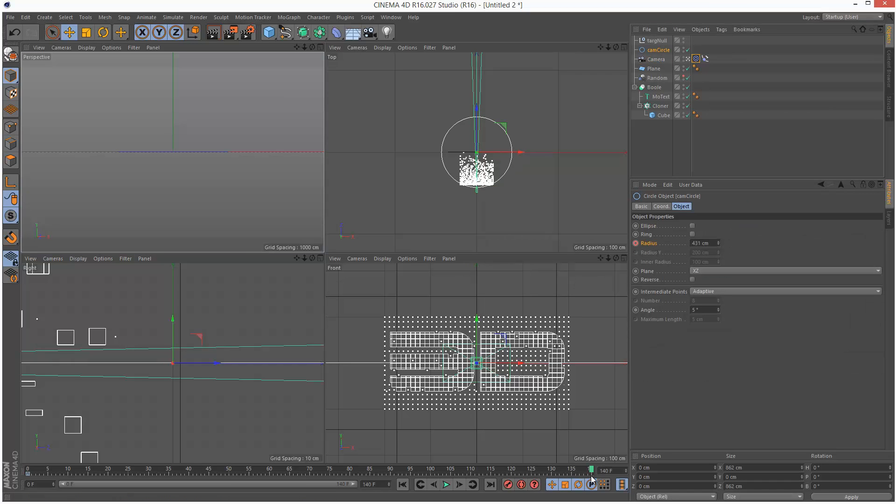
Step: Switch the Camera focal length to the Classic 36 mm preset and keyframe it
click(655, 58)
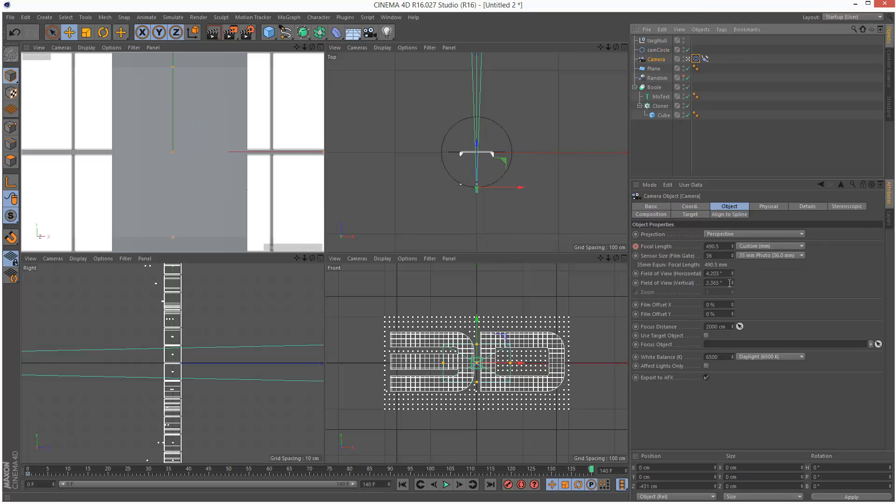
click(768, 246)
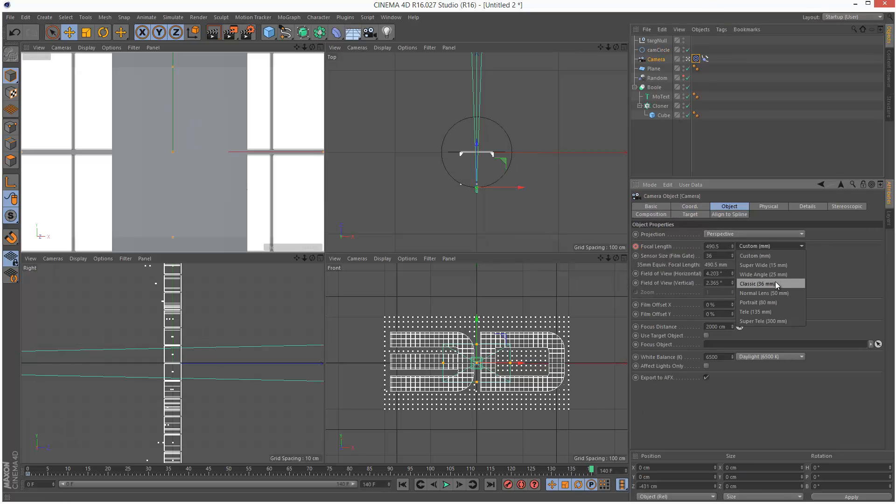
click(756, 284)
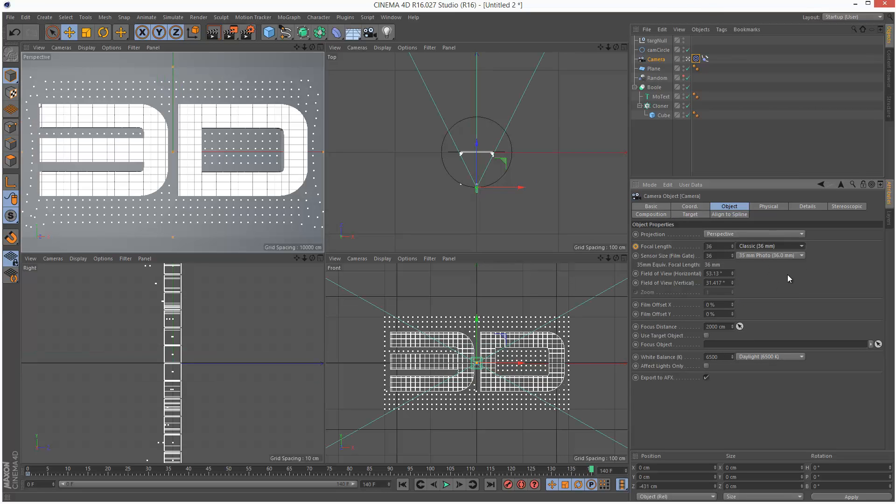
click(658, 50)
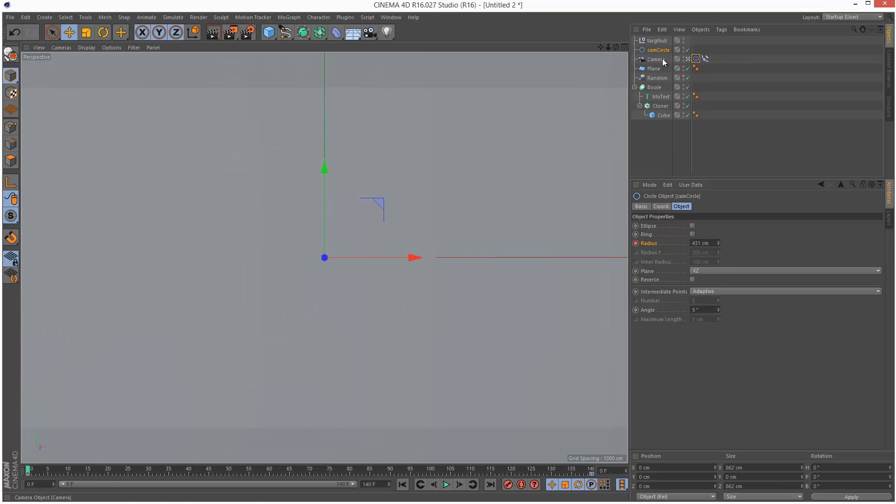
Step: Set the Camera to the Wide Angle 25 mm preset and retune camCircle radius near 473 cm
click(656, 59)
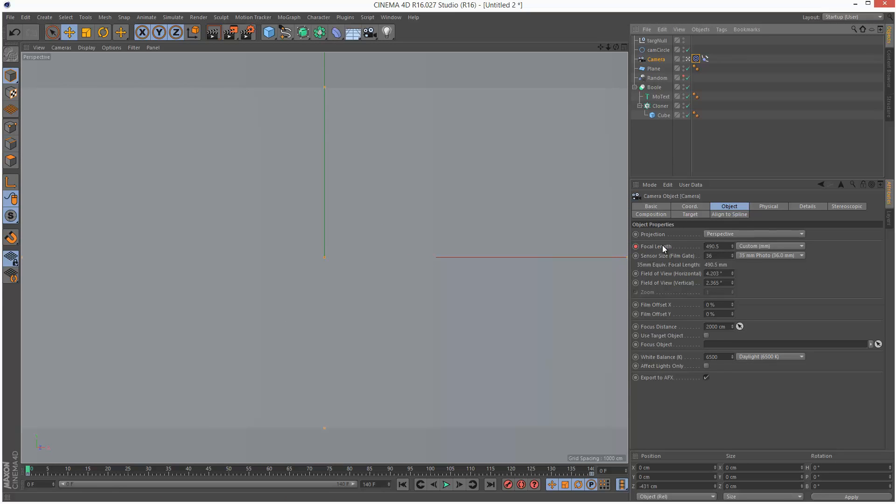
right_click(657, 247)
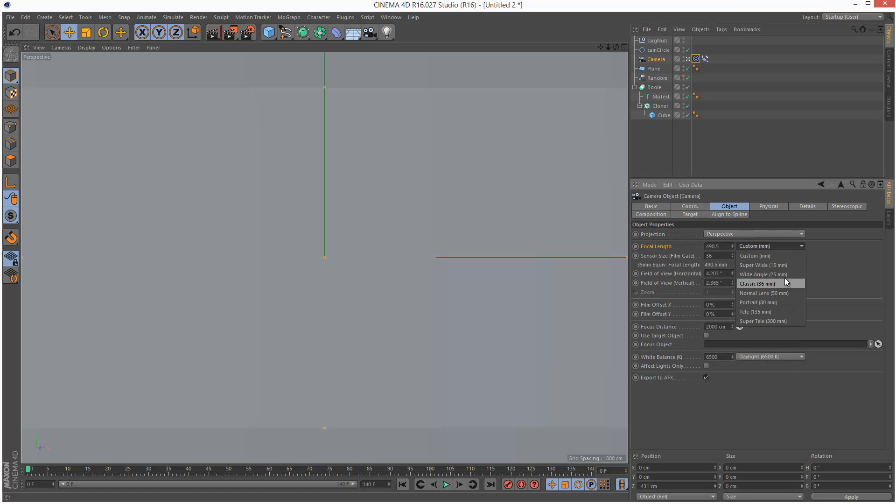
click(764, 275)
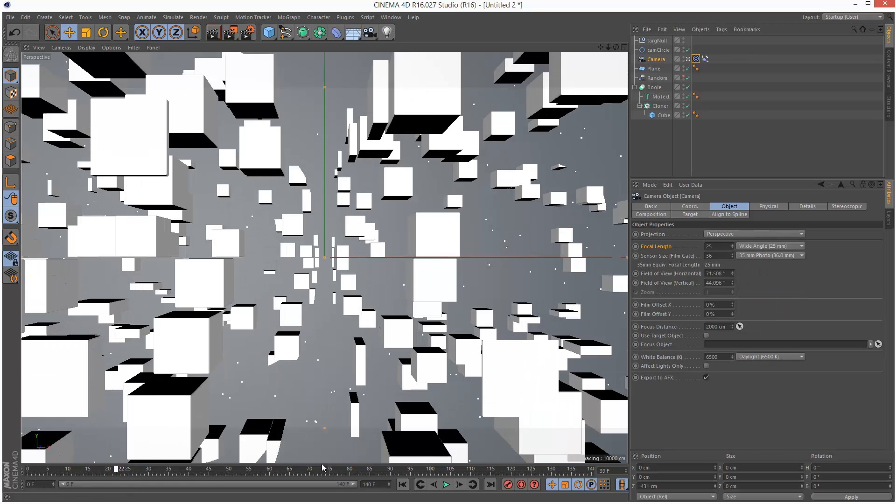
click(658, 50)
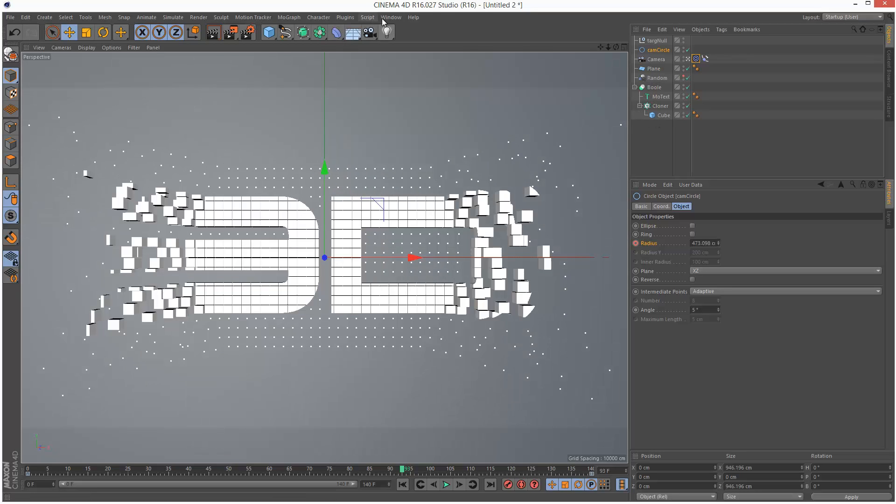
Step: Create a new material and rename it text
click(68, 32)
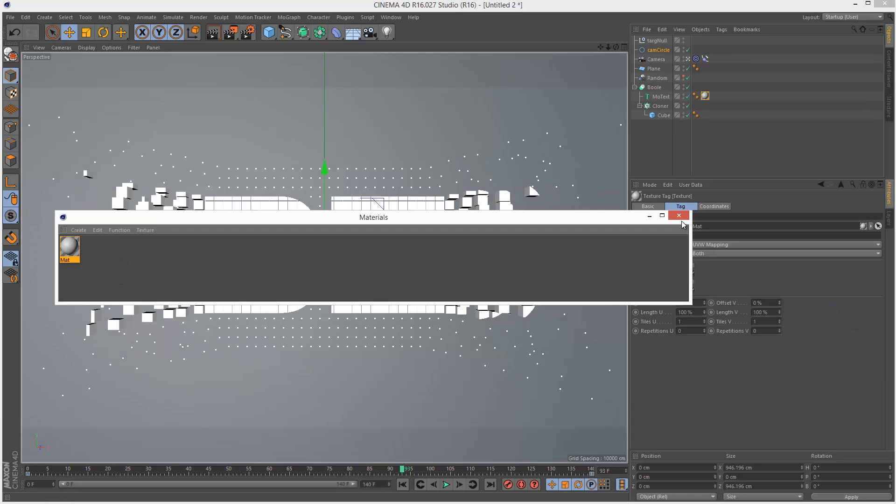
mouse_move(83, 254)
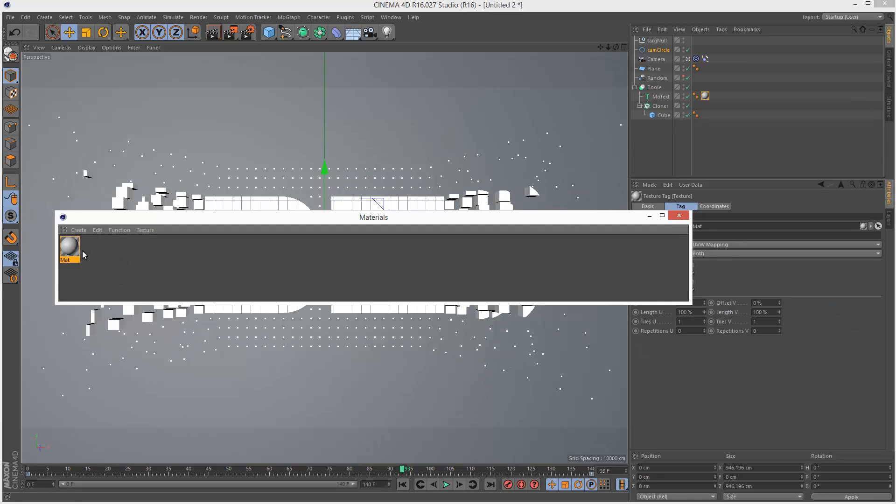
double_click(70, 246)
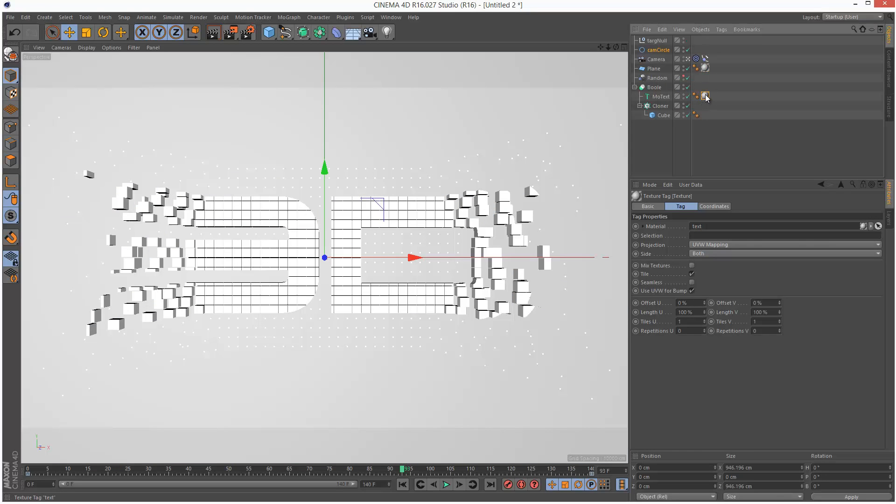
click(704, 96)
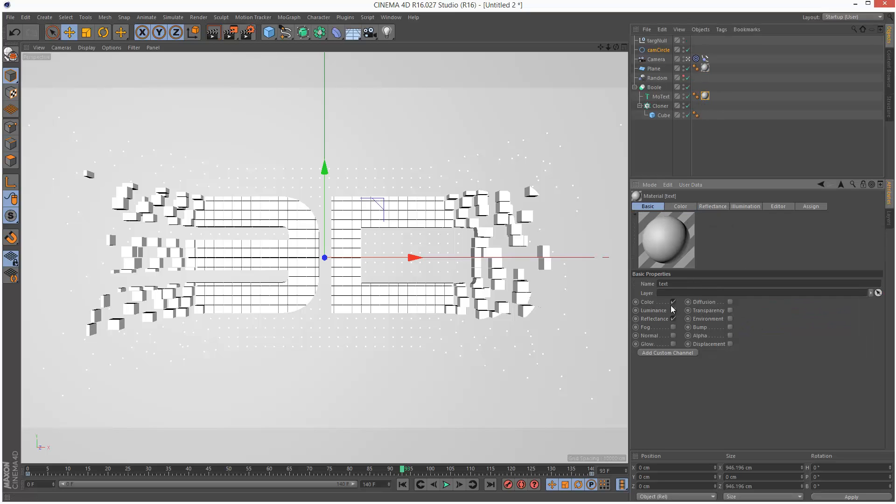
Step: Colour the text material pink (255,0,106) and apply it to the MoText object
click(679, 206)
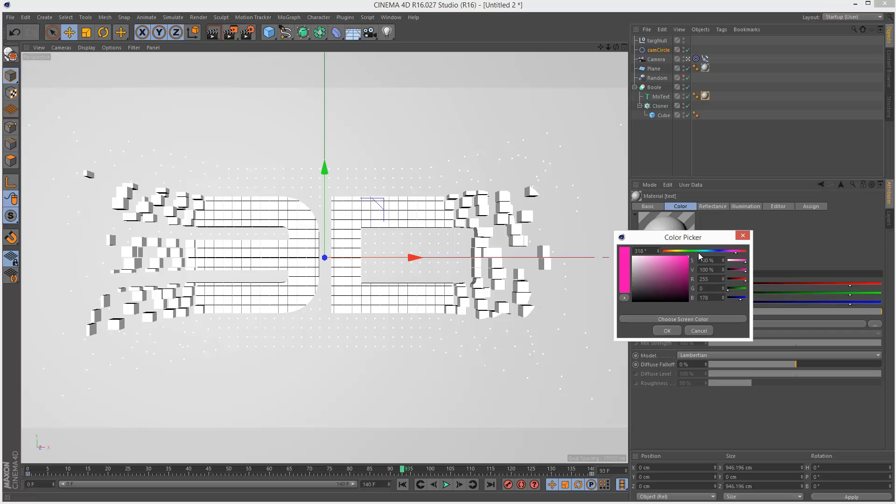
click(666, 331)
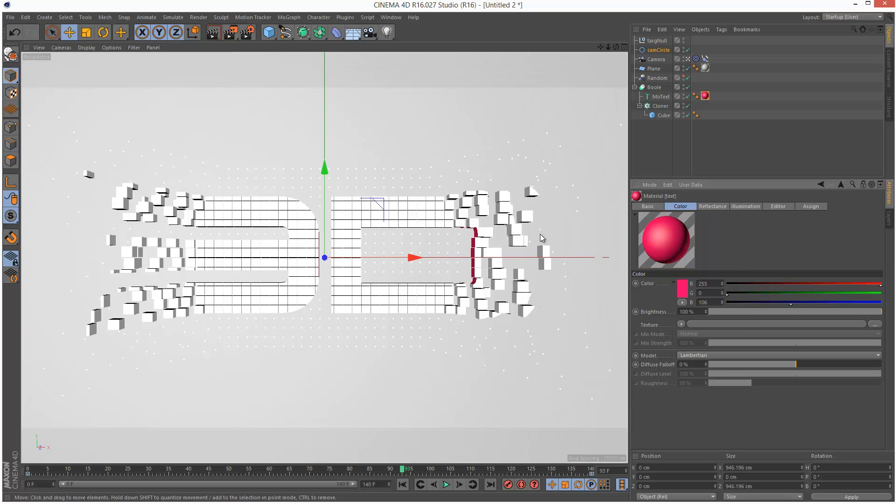
click(86, 48)
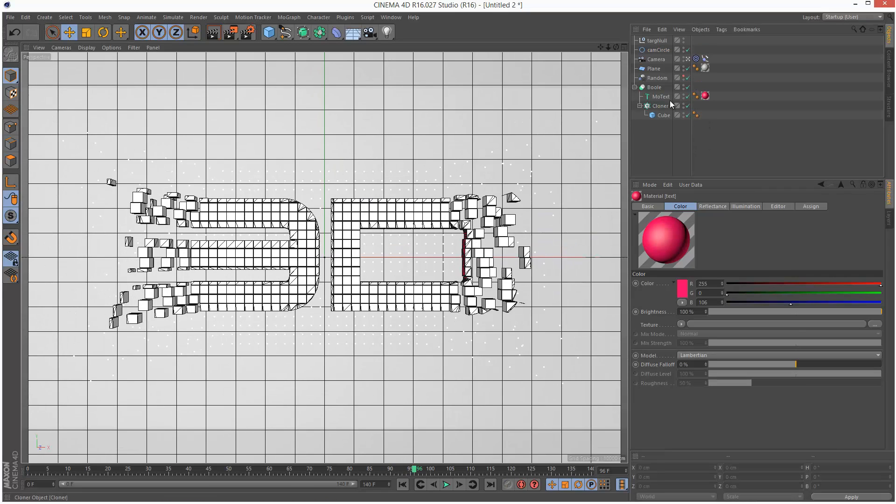
Step: Move the pink text material onto the Boole group and add a subtle GGX reflection layer
click(661, 96)
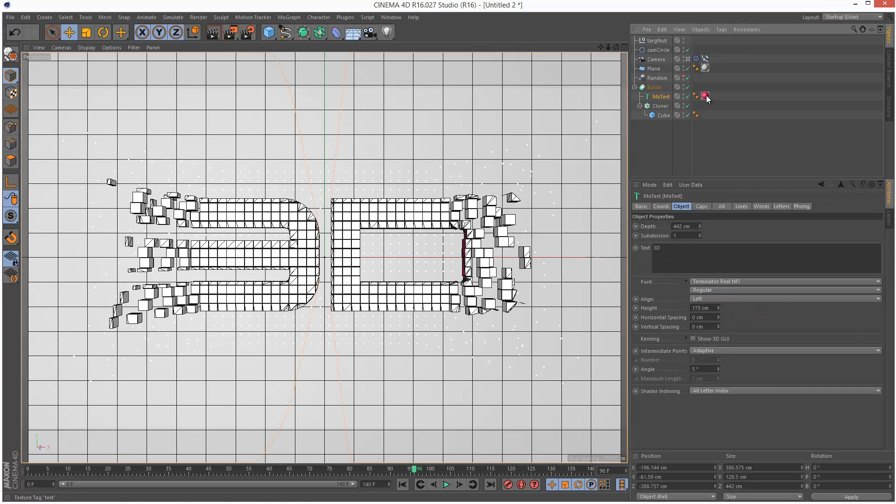
click(696, 87)
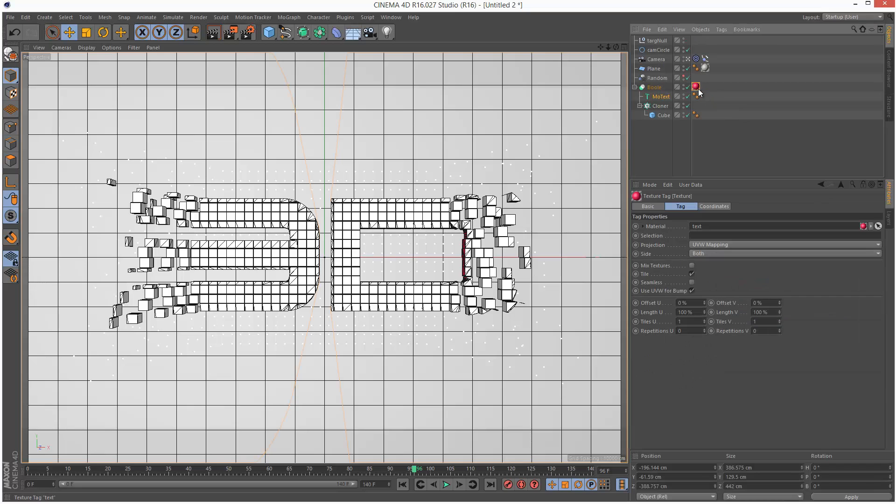
click(662, 106)
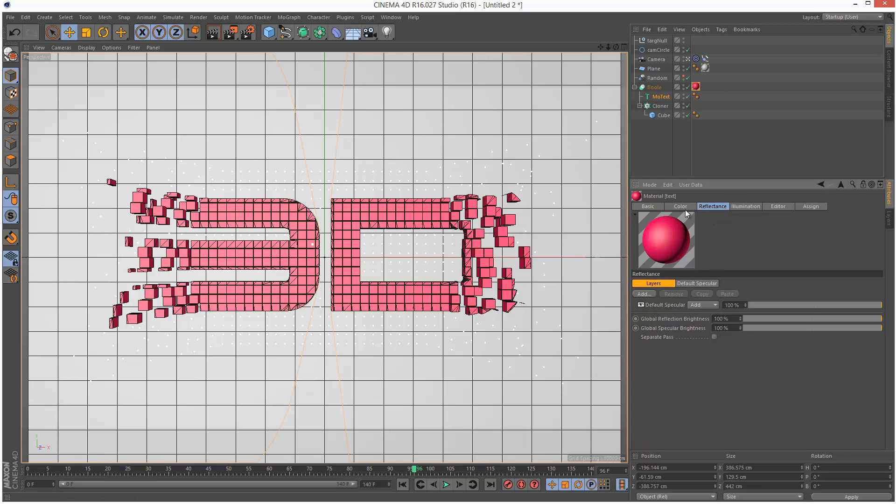
mouse_move(720, 214)
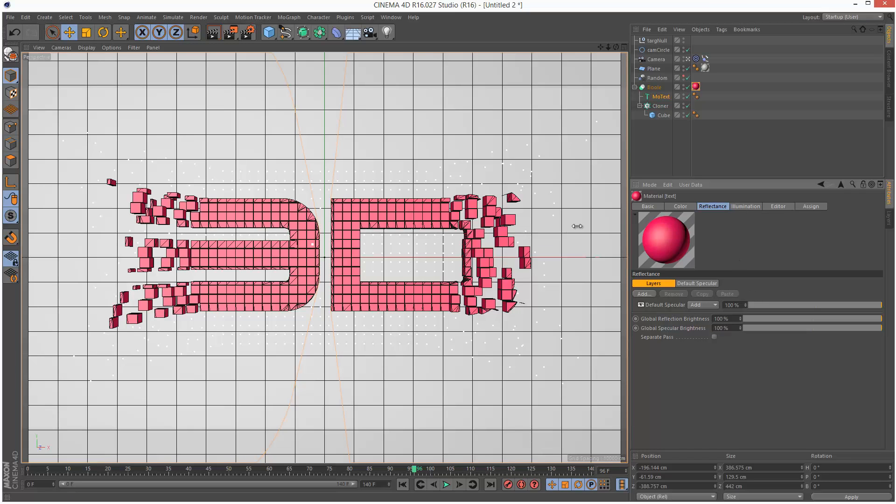
click(643, 294)
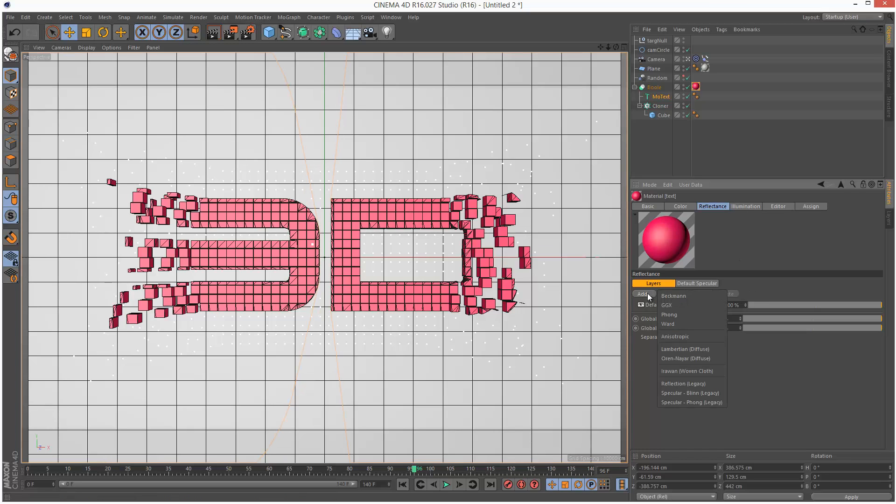
click(665, 304)
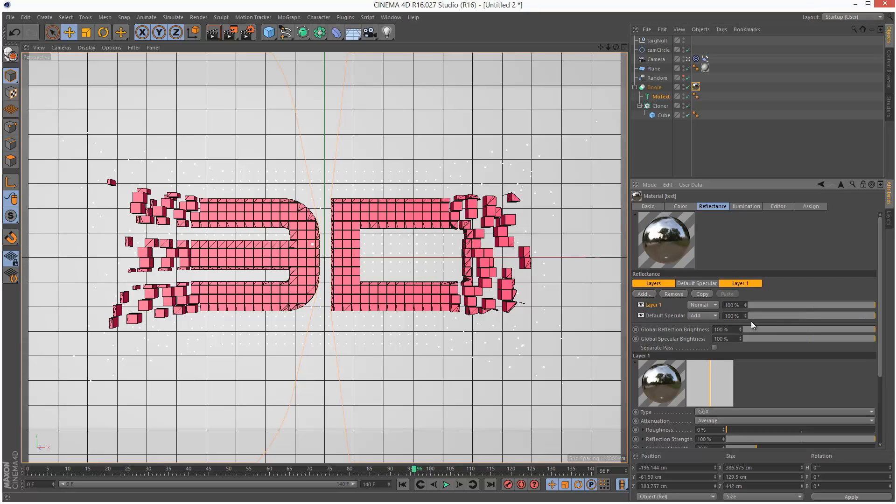
mouse_move(791, 366)
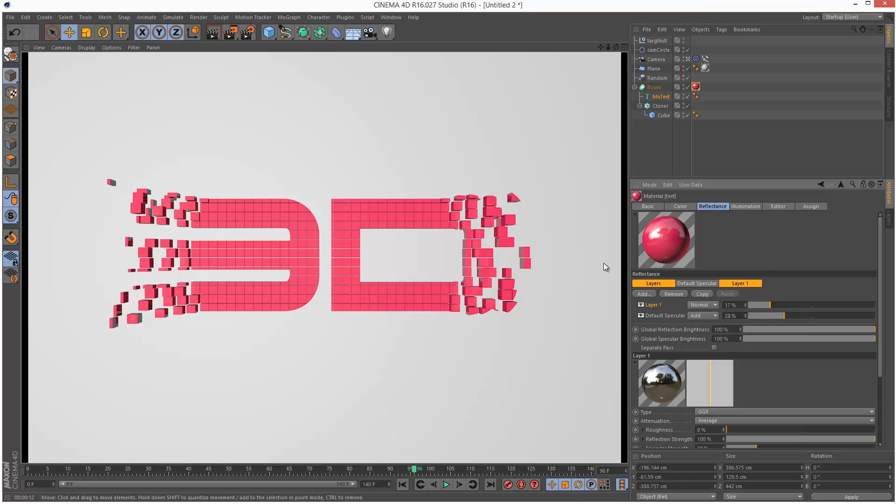
mouse_move(452, 146)
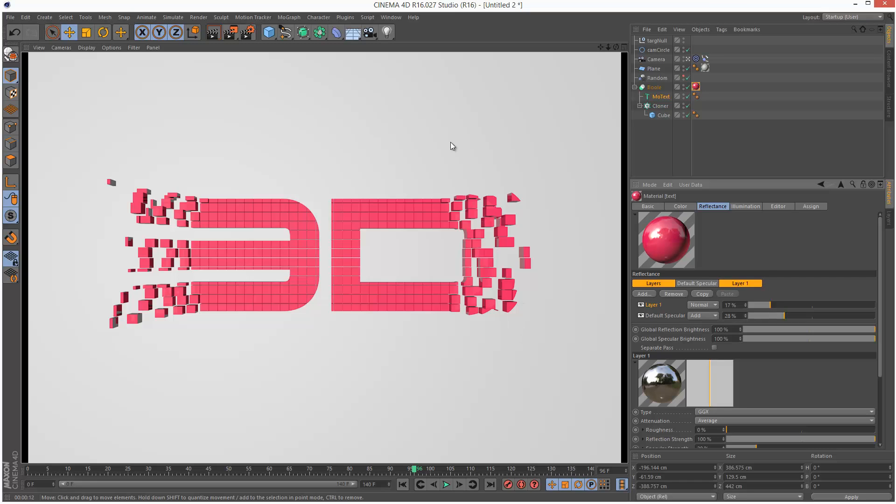
click(248, 33)
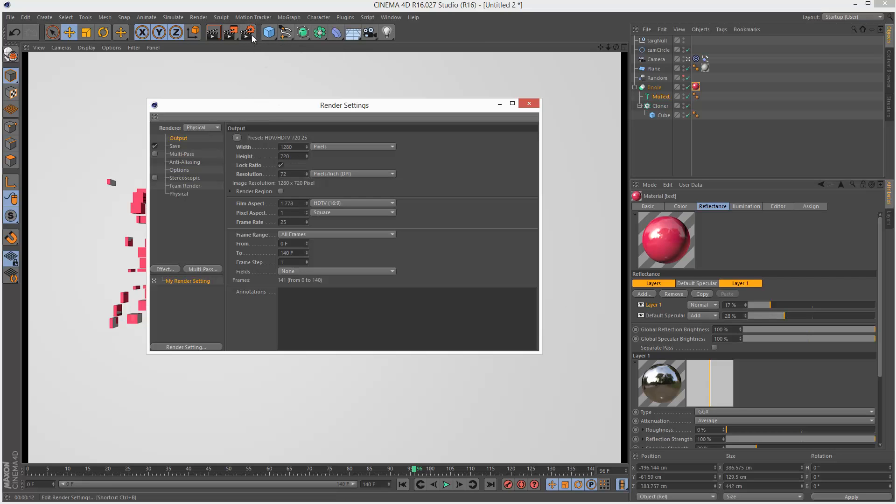
click(165, 269)
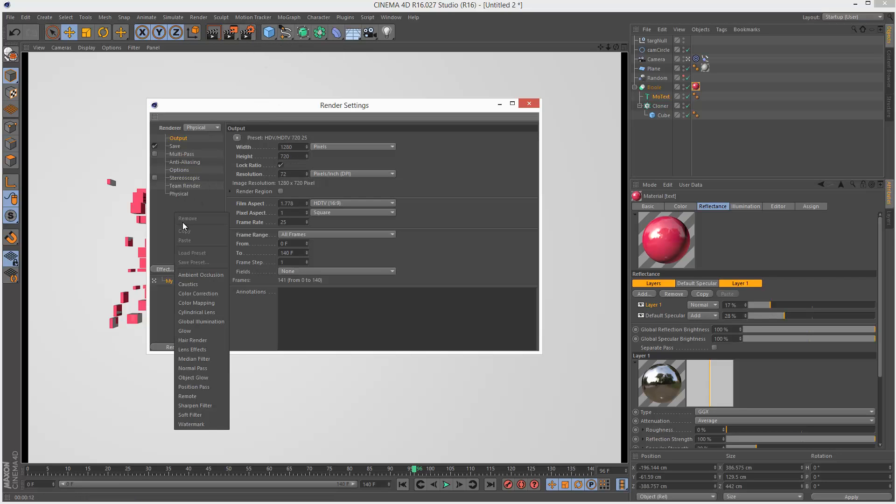
click(201, 275)
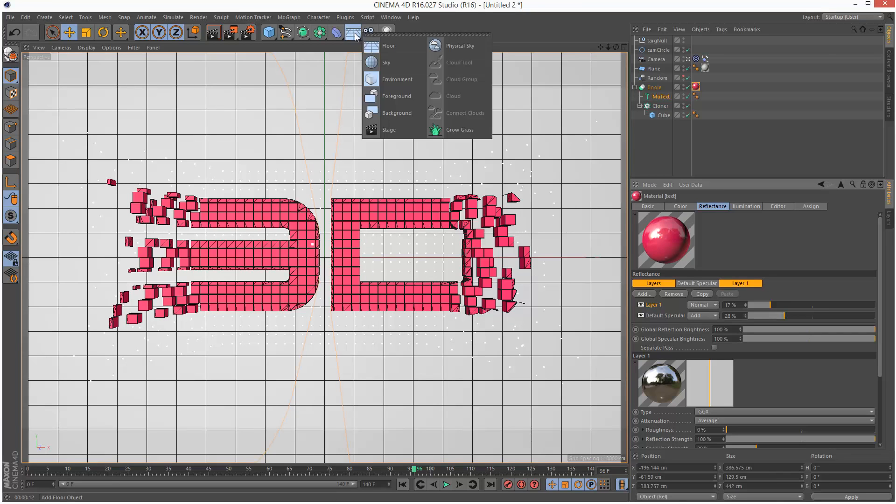
Step: Add a Sky object with a new luminance-only material
click(386, 62)
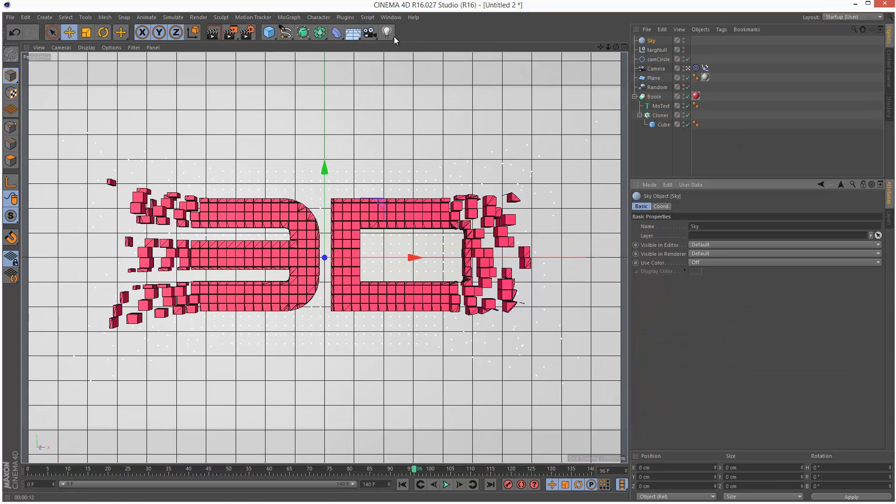
click(391, 17)
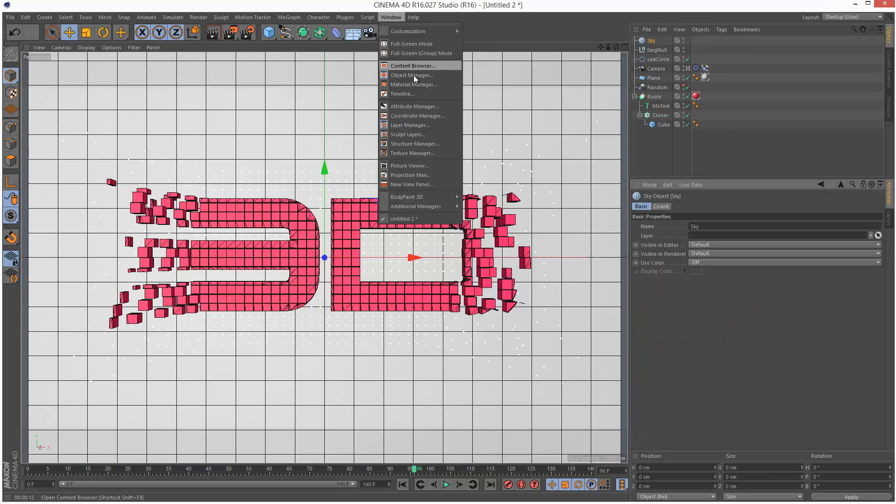
click(412, 84)
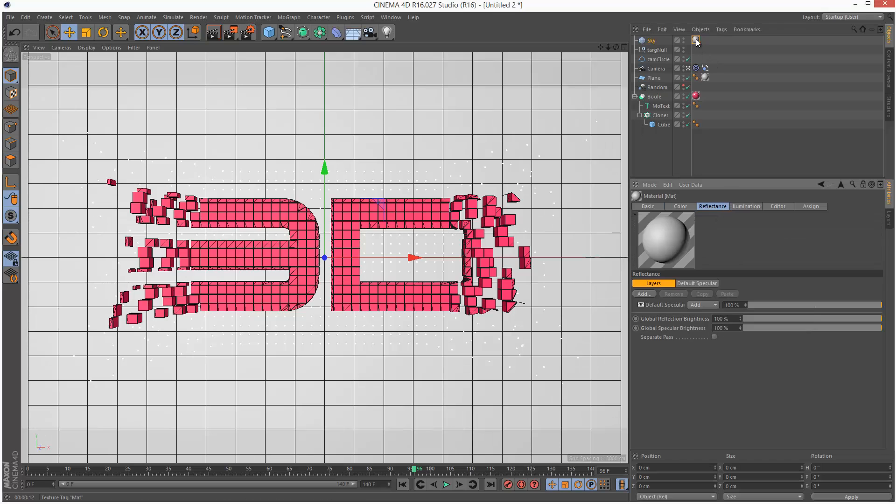
click(648, 206)
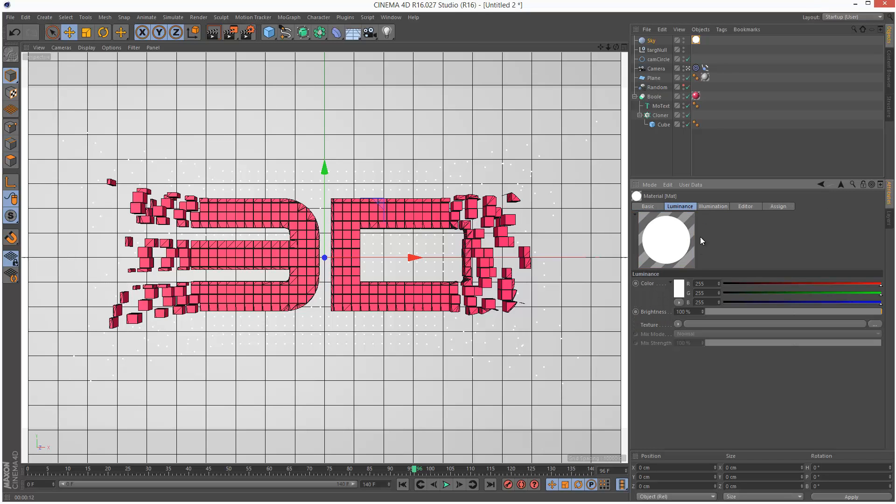
mouse_move(754, 328)
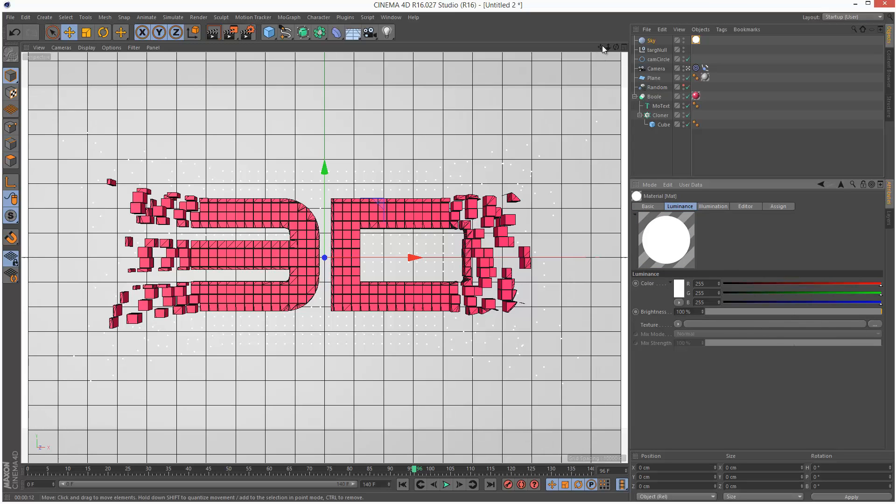
Step: Load Cloudy - VHDRI.hdr from the Content Browser as the sky material's texture
click(390, 16)
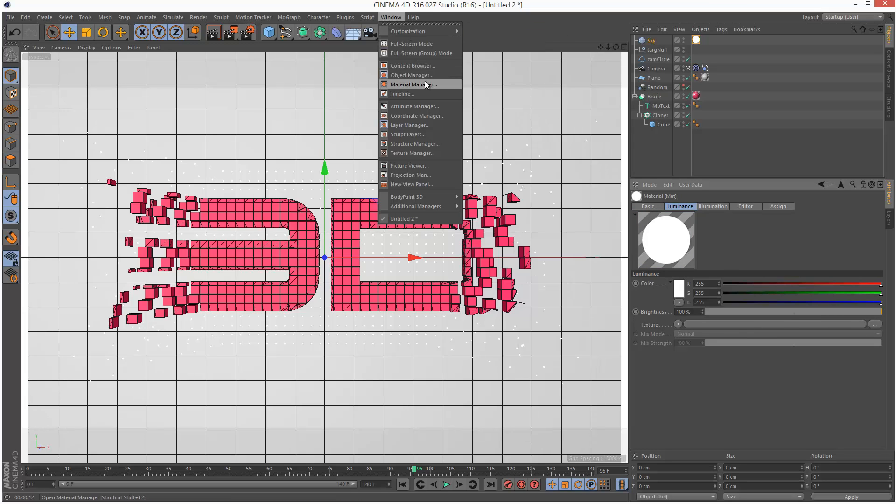
click(412, 66)
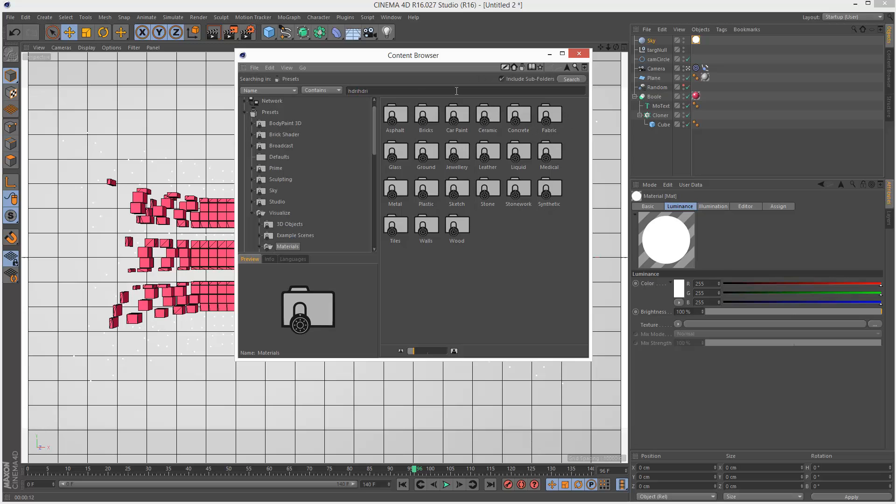
click(570, 79)
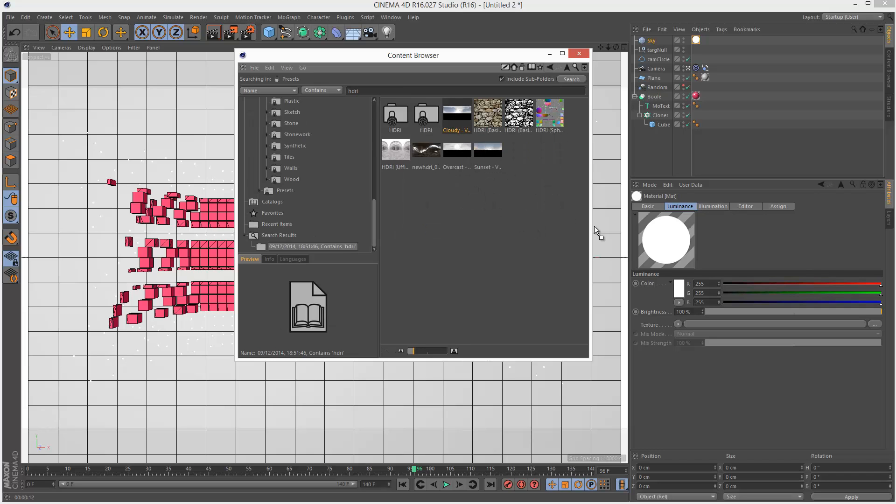
double_click(457, 113)
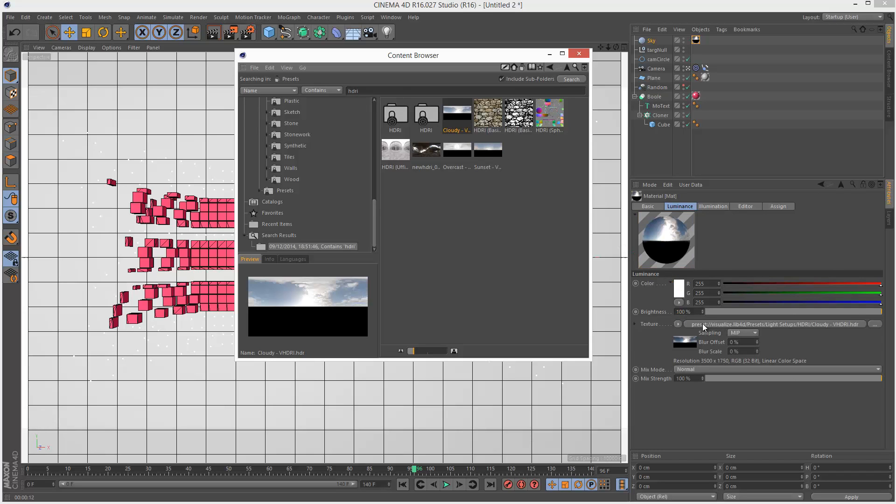
click(579, 52)
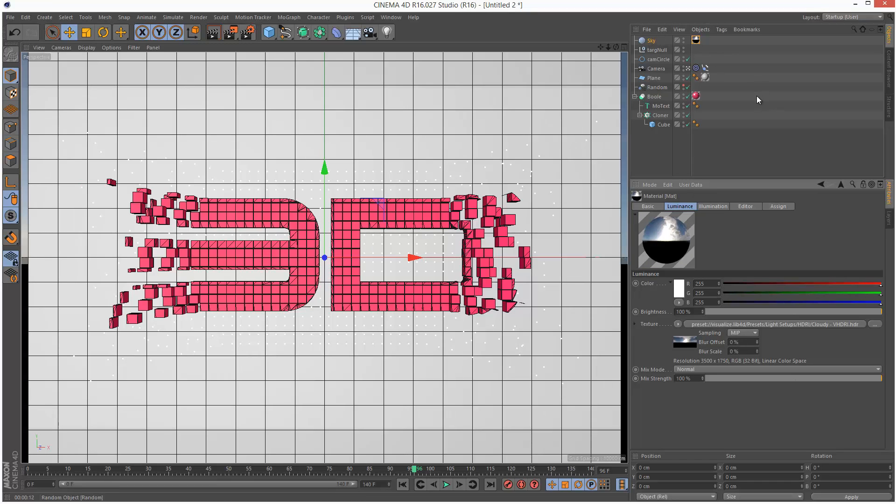
Step: Give the wall material a 20% Beckmann layer (roughness 29%, specular 20%); text GGX layer at 24%
click(655, 77)
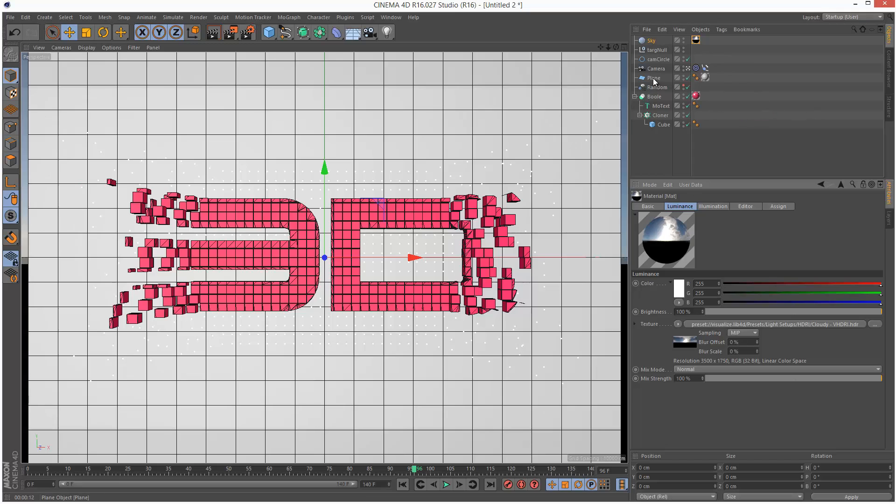
click(704, 78)
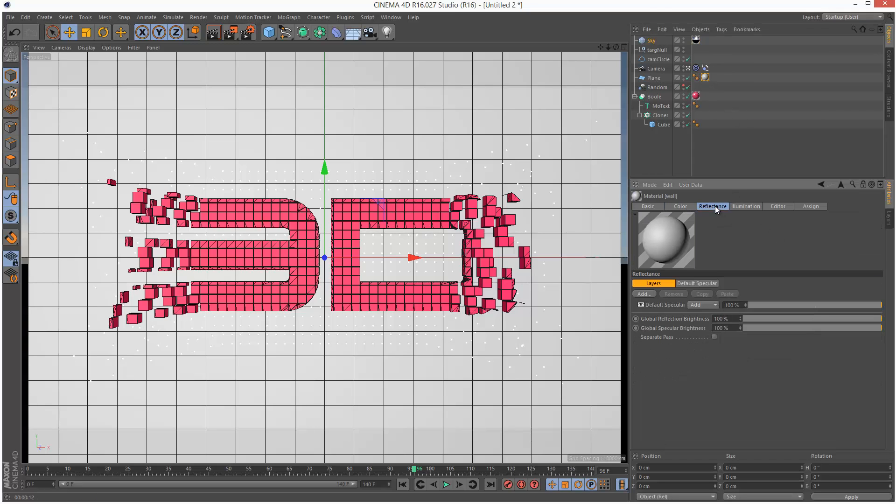
click(703, 304)
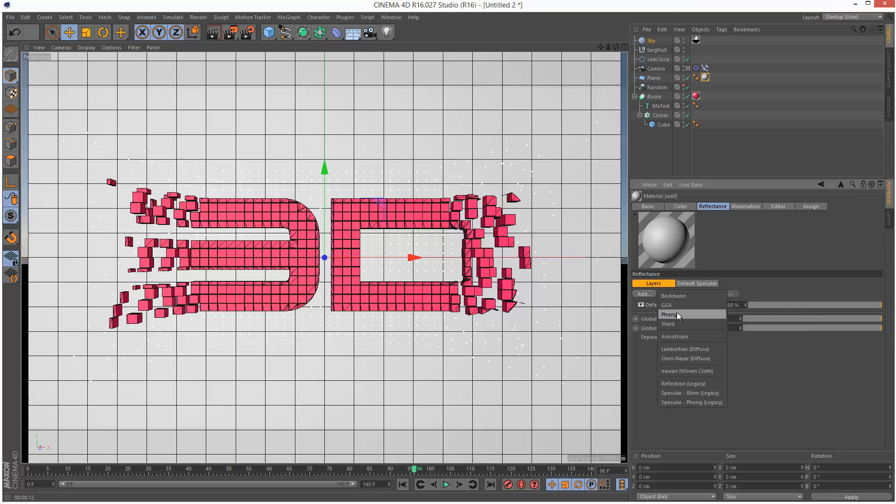
click(672, 295)
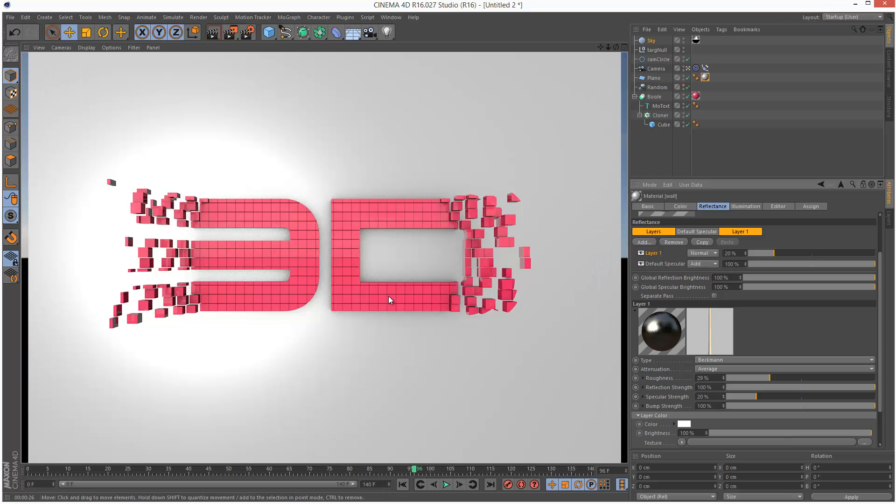
mouse_move(257, 471)
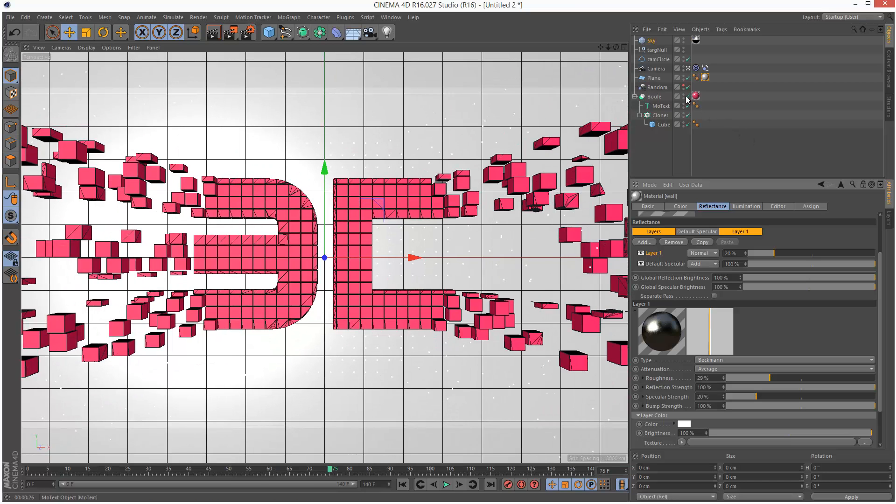
click(663, 124)
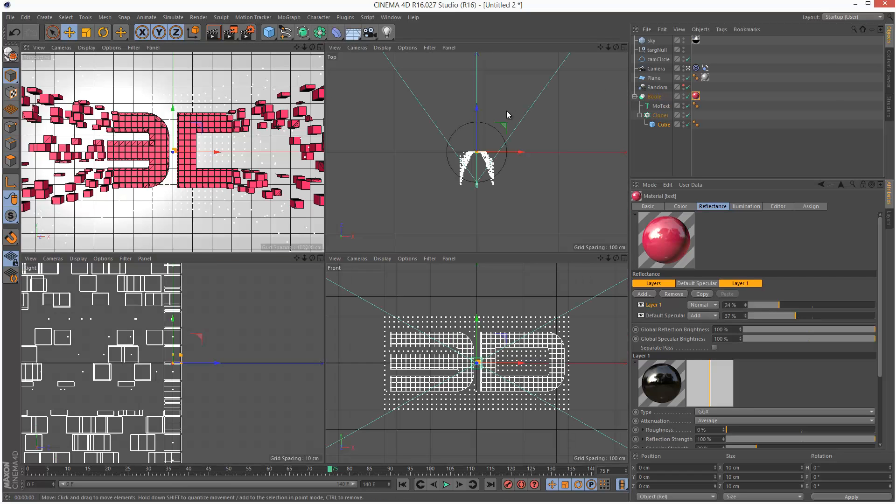
Step: Add two cylinders with a white luminance-only material as reflectors beside the text
click(269, 33)
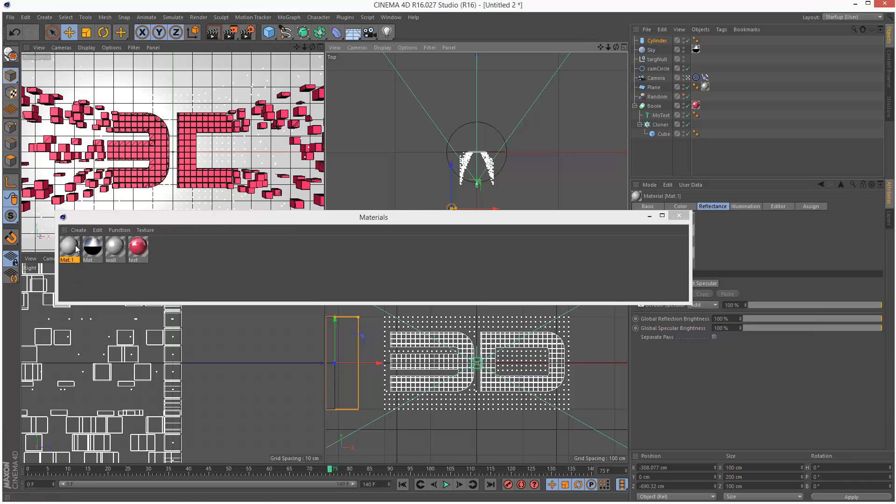
click(705, 40)
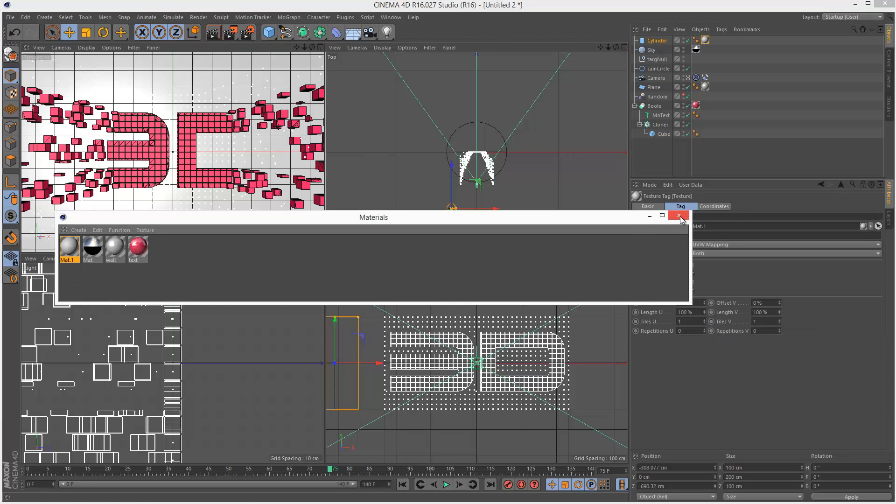
click(680, 216)
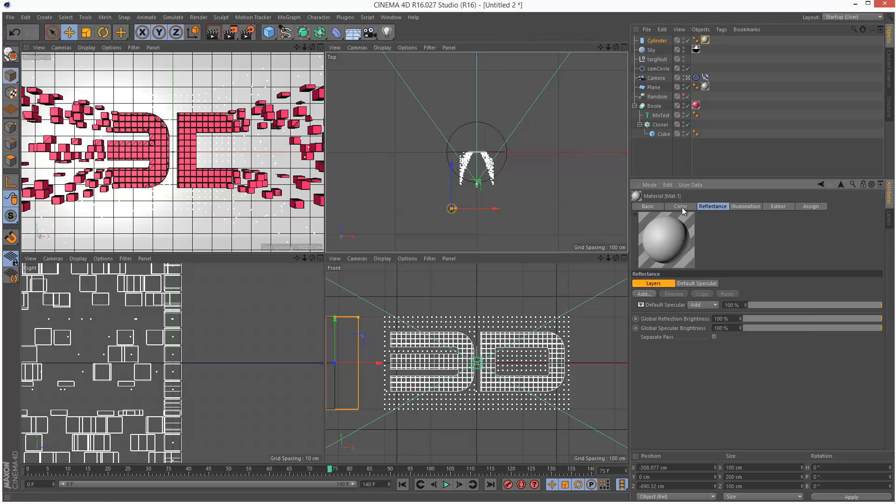
click(648, 206)
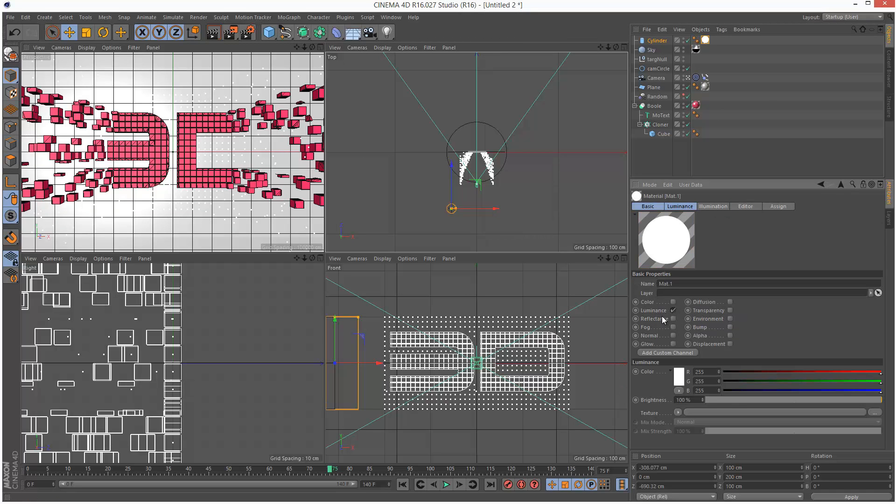
mouse_move(437, 111)
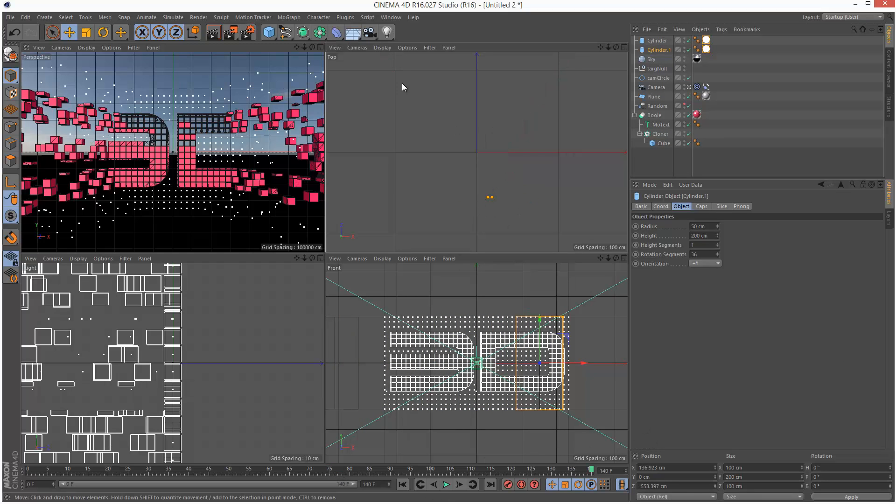
click(615, 47)
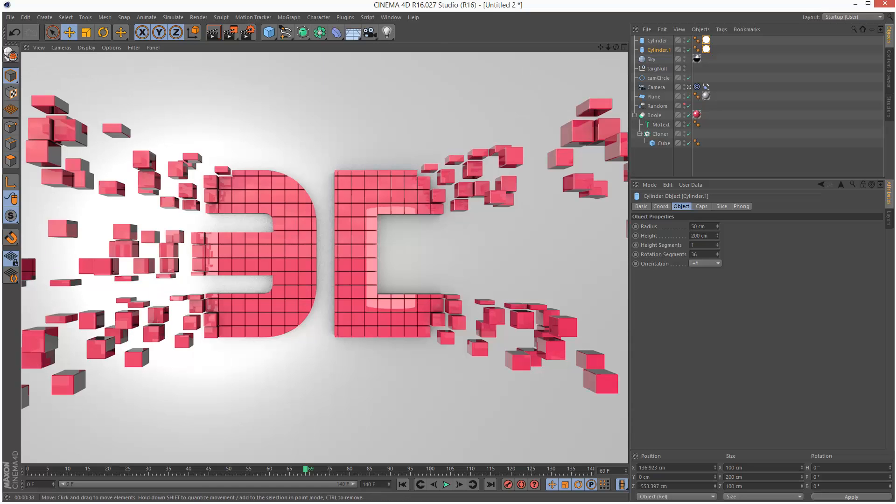
mouse_move(595, 114)
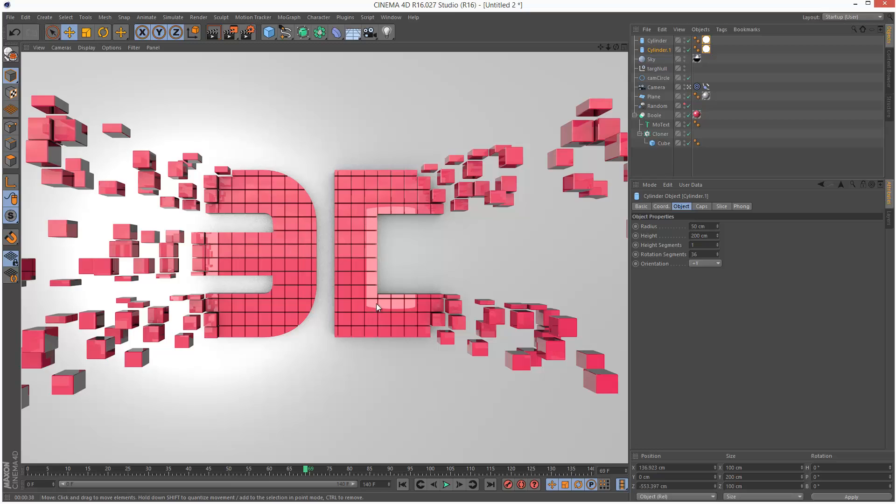
mouse_move(277, 215)
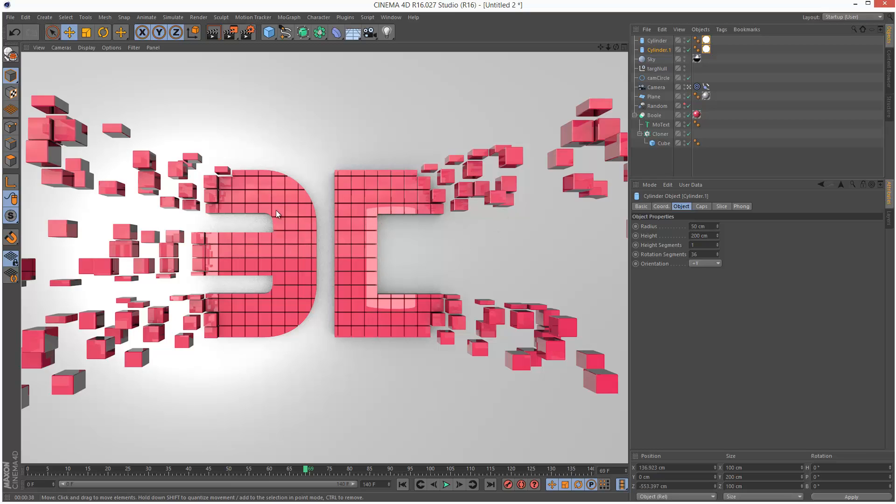
mouse_move(256, 161)
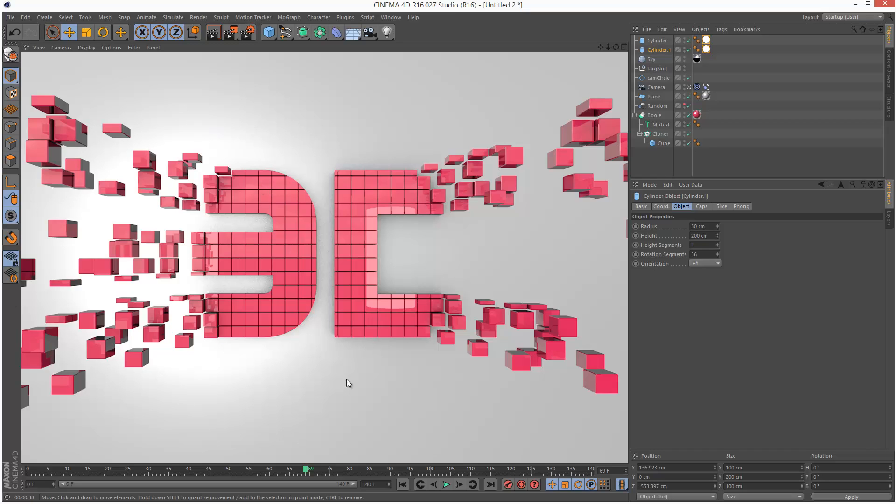
mouse_move(143, 223)
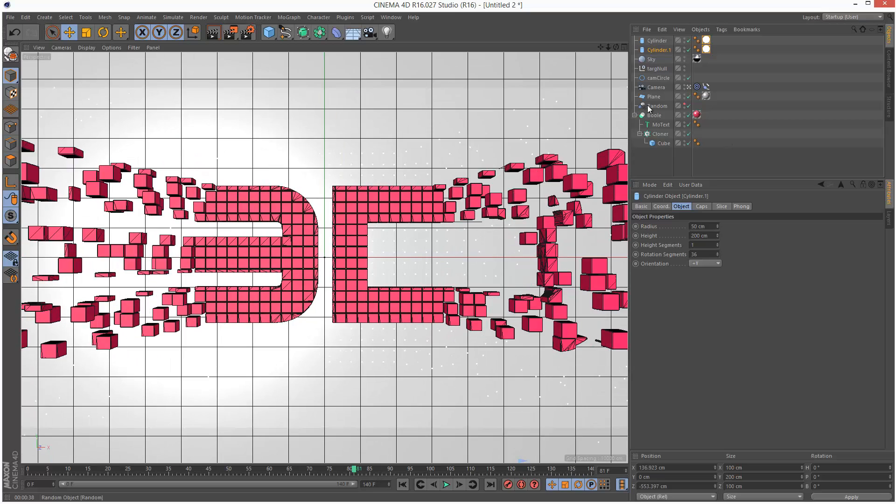
Step: Set the Random effector's position to 0/0/400 cm and maximise the Top view to see the depth scatter
click(657, 105)
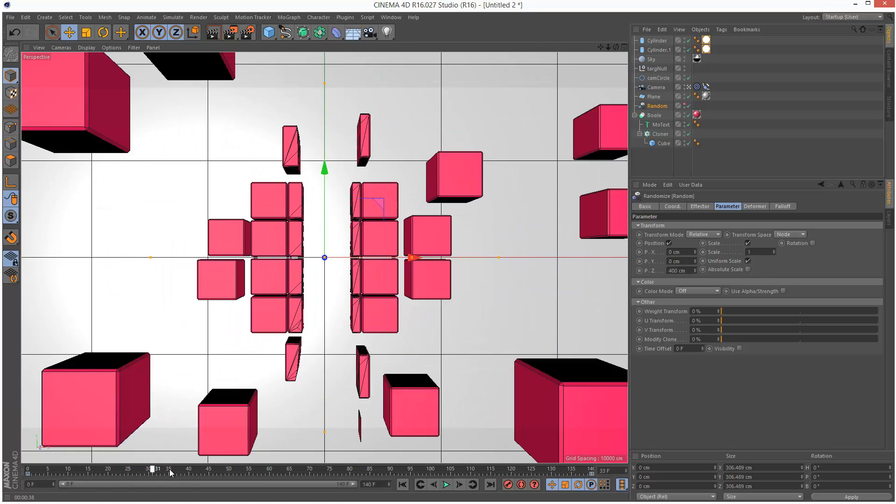
click(624, 48)
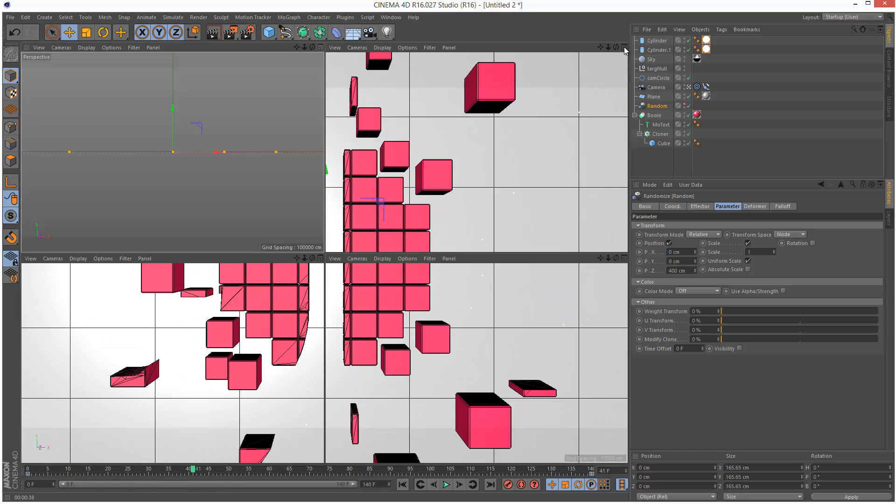
click(624, 48)
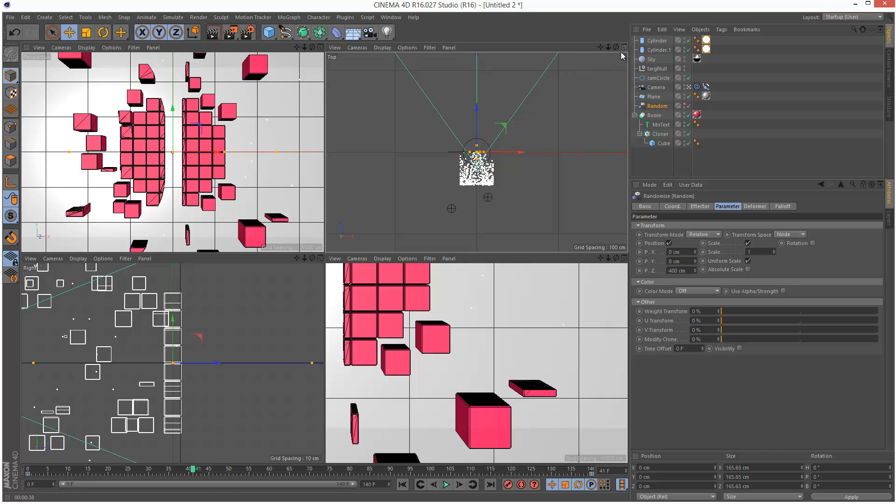
click(622, 47)
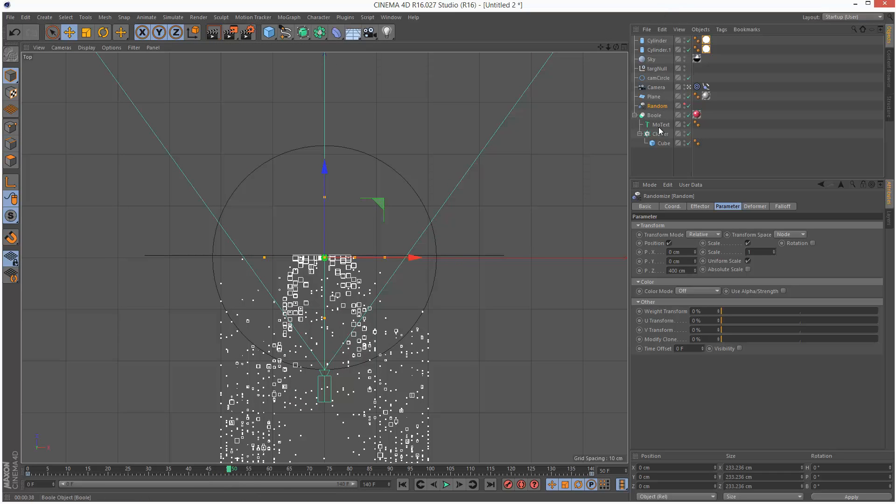
Step: Add a Plain effector to the Cloner with Linear falloff, disable position and scale clones by -1
click(288, 16)
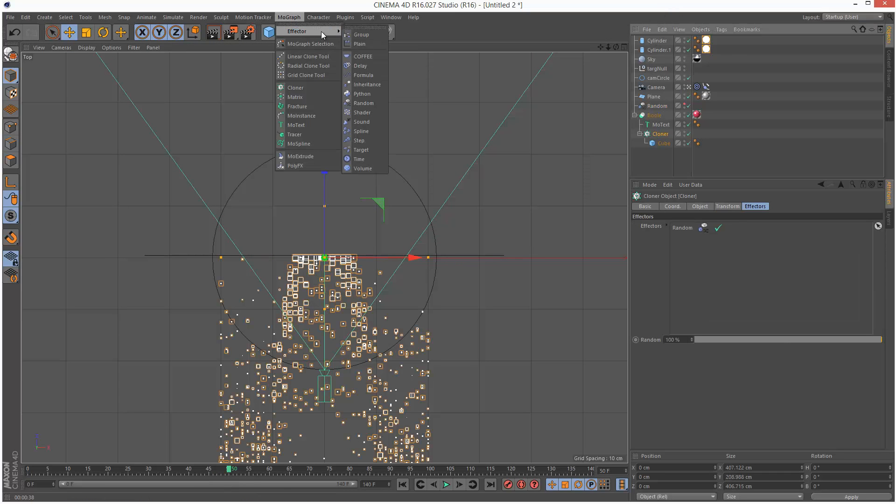
click(361, 44)
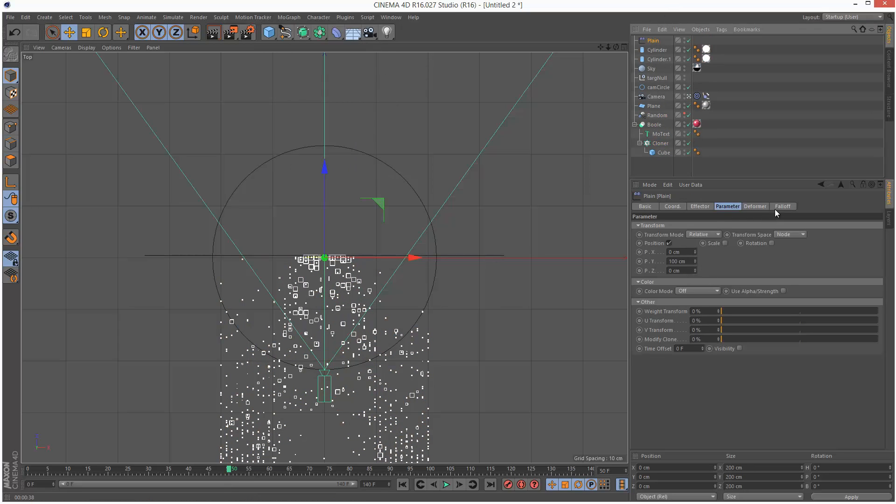
click(782, 206)
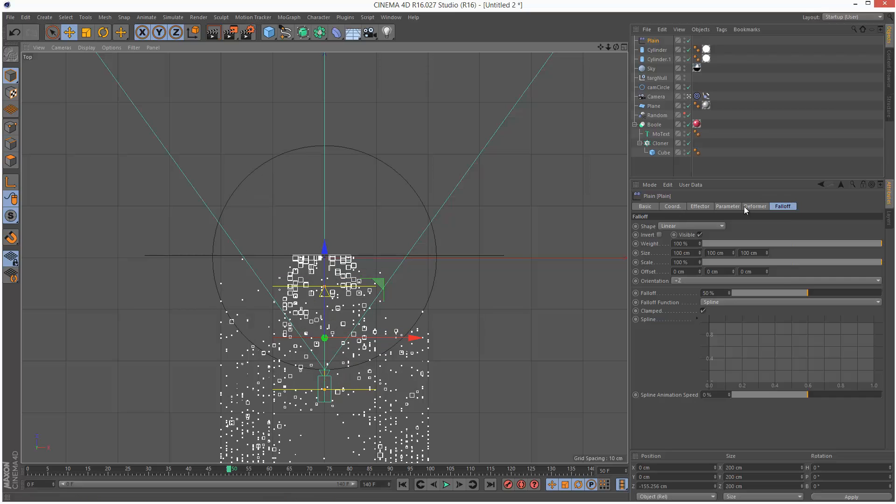
click(727, 206)
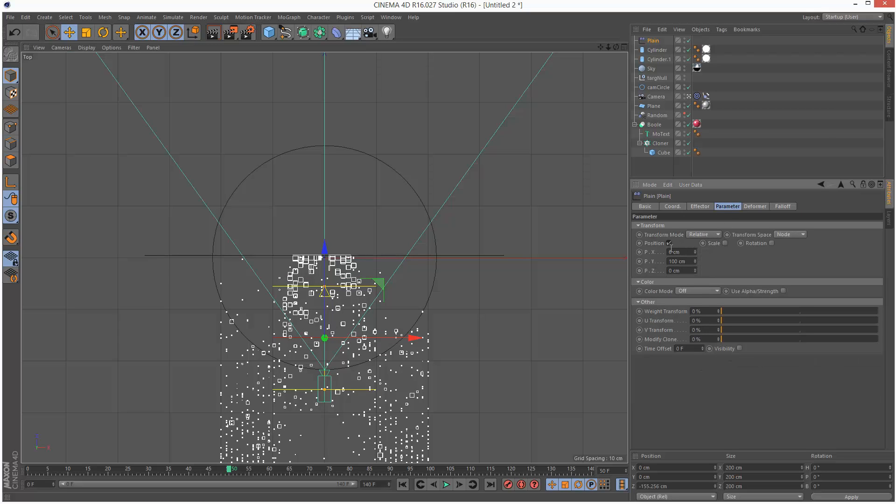
click(705, 243)
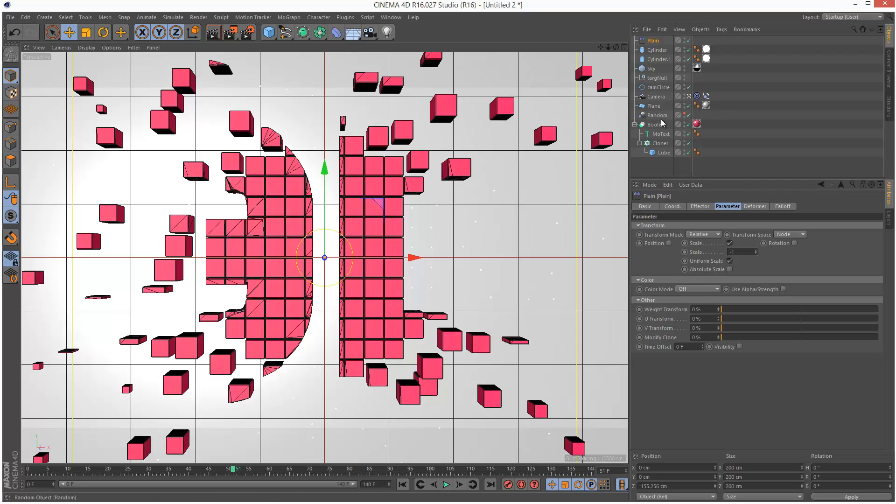
Step: Show the F-Curve of camCircle's Radius and inspect its two spline-interpolated keys
click(658, 87)
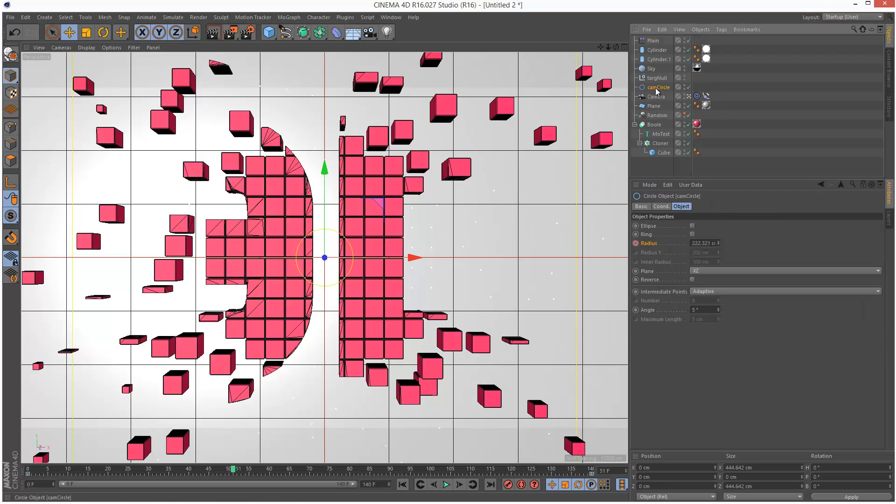
right_click(649, 243)
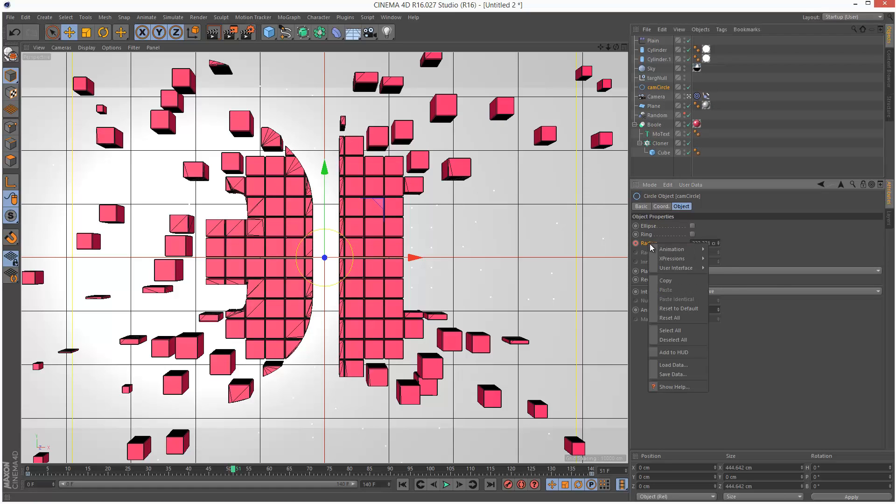
click(671, 249)
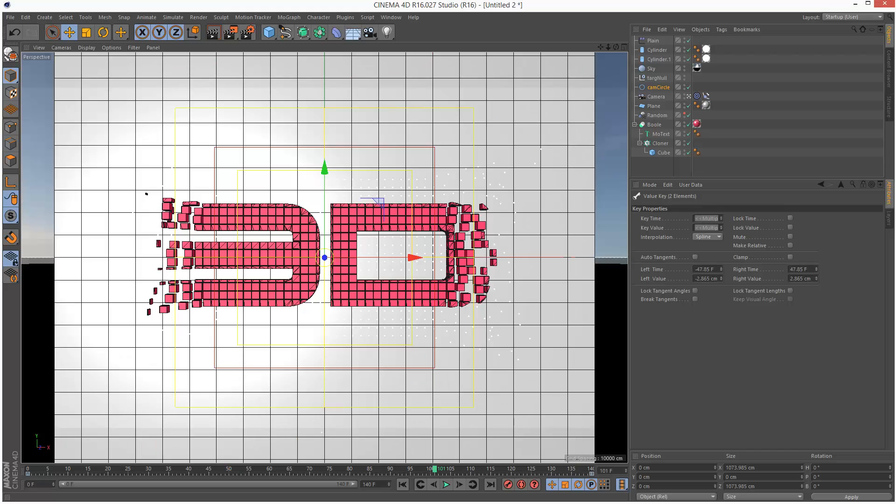
mouse_move(807, 299)
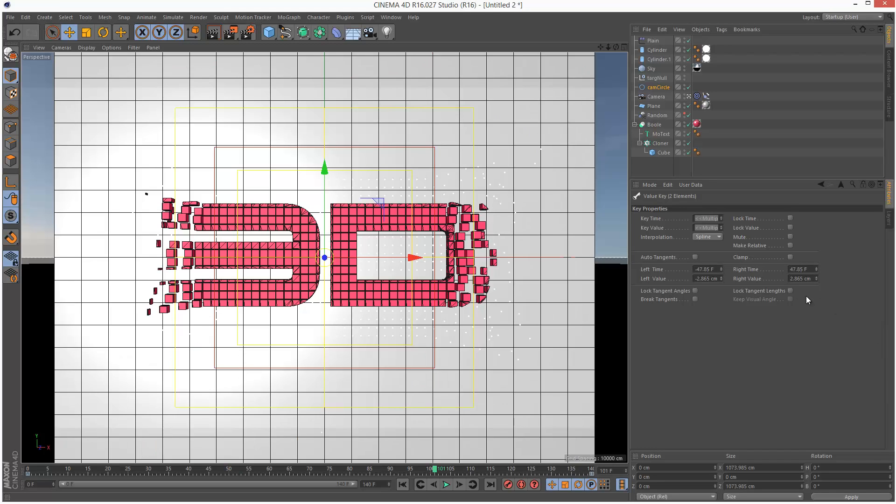